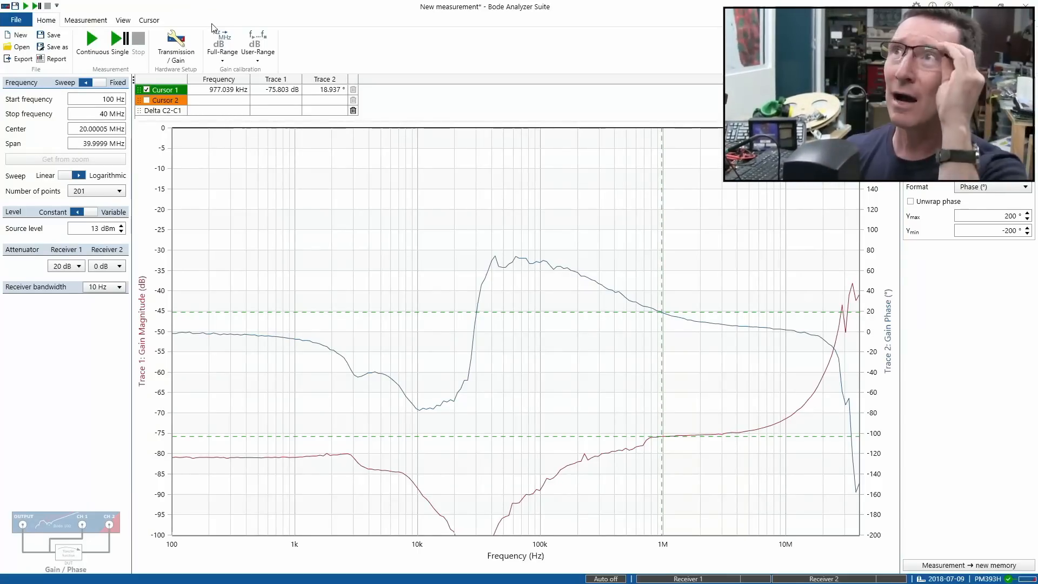
Open the File backstage view showing the Recent measurement files list
{"action": "left_click", "coordinate": [120, 44]}
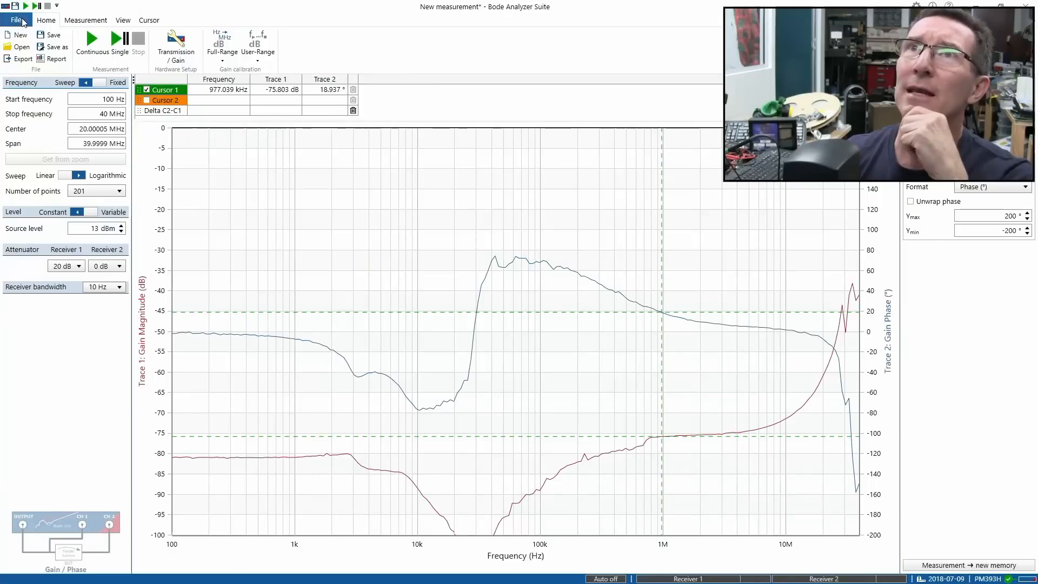
{"action": "left_click", "coordinate": [15, 20]}
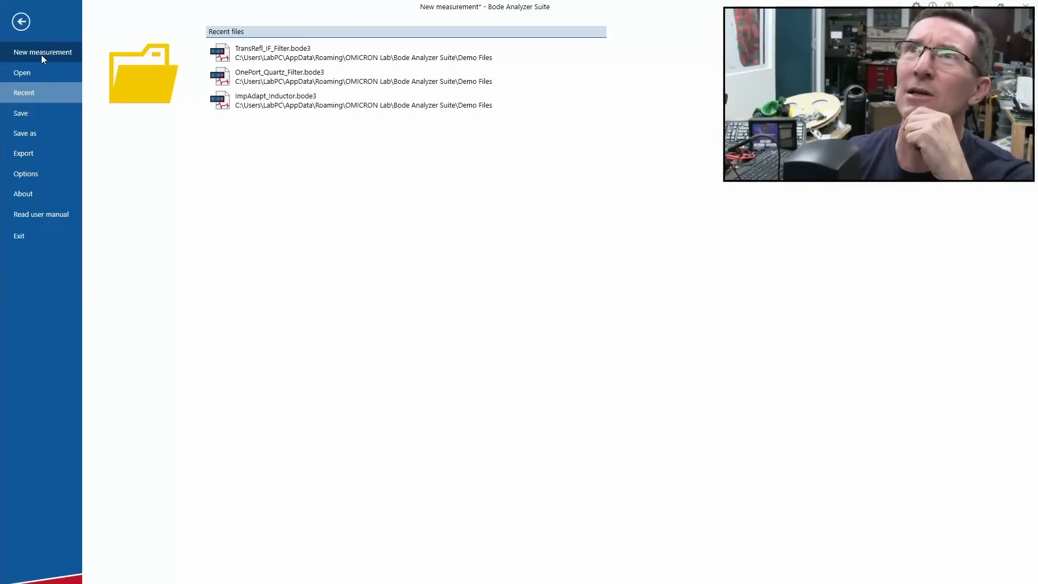
Choose New measurement to list the vector network analysis types, including gain/phase
{"action": "left_click", "coordinate": [42, 52]}
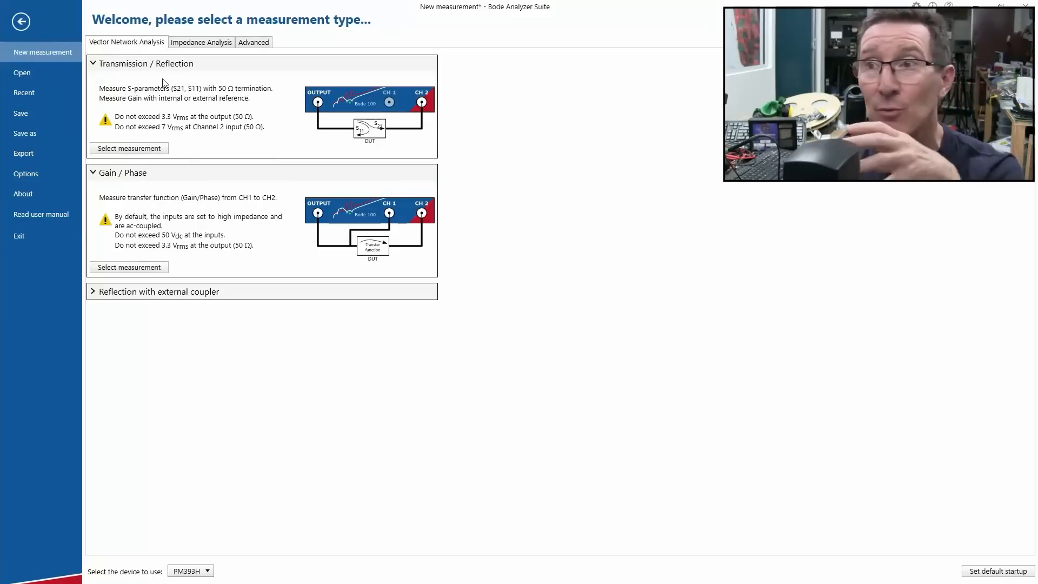
{"action": "mouse_move", "coordinate": [351, 296]}
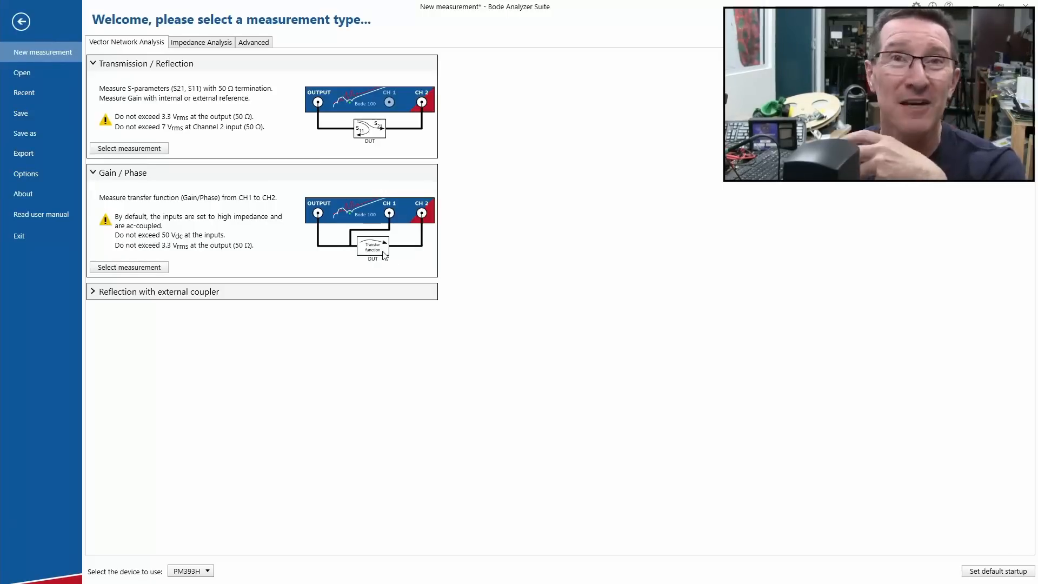
{"action": "mouse_move", "coordinate": [390, 281]}
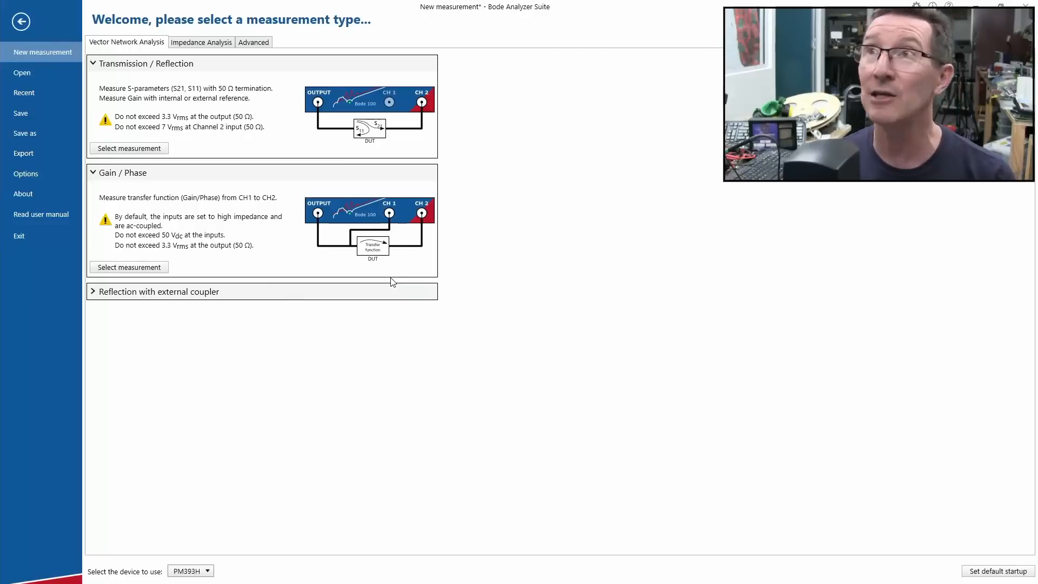
{"action": "mouse_move", "coordinate": [355, 238]}
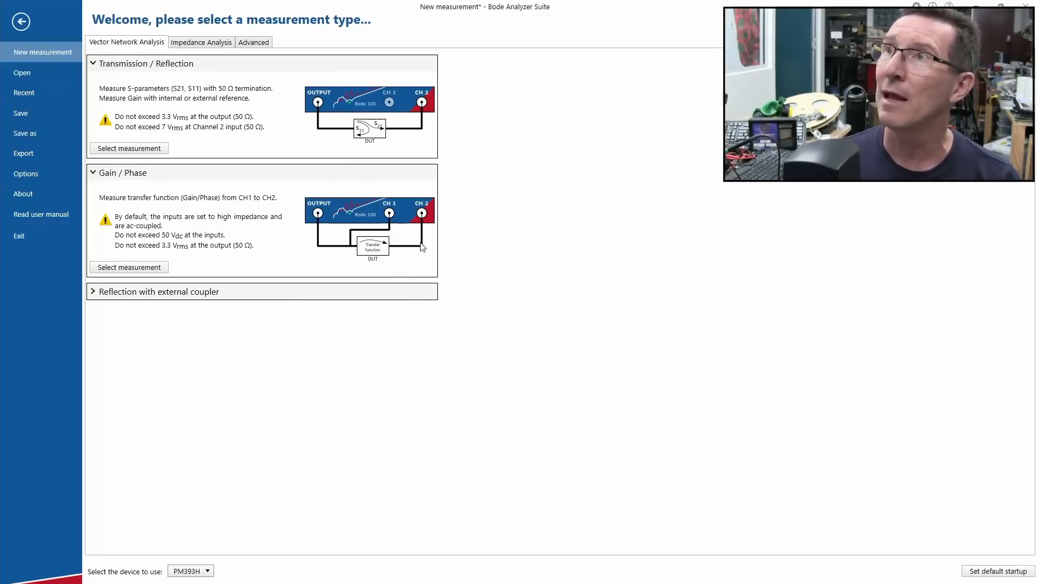
{"action": "mouse_move", "coordinate": [303, 241]}
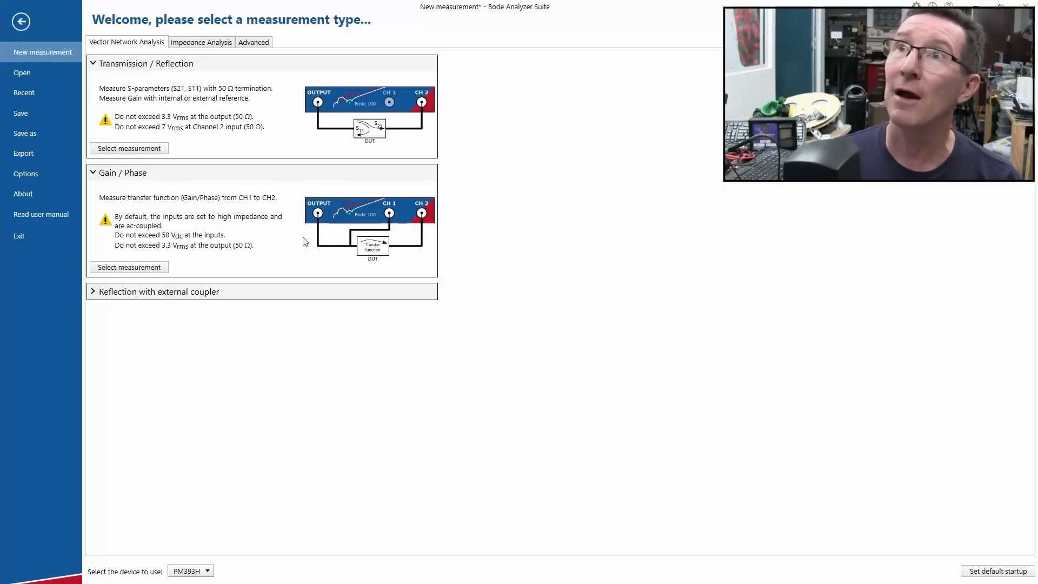
{"action": "mouse_move", "coordinate": [206, 85]}
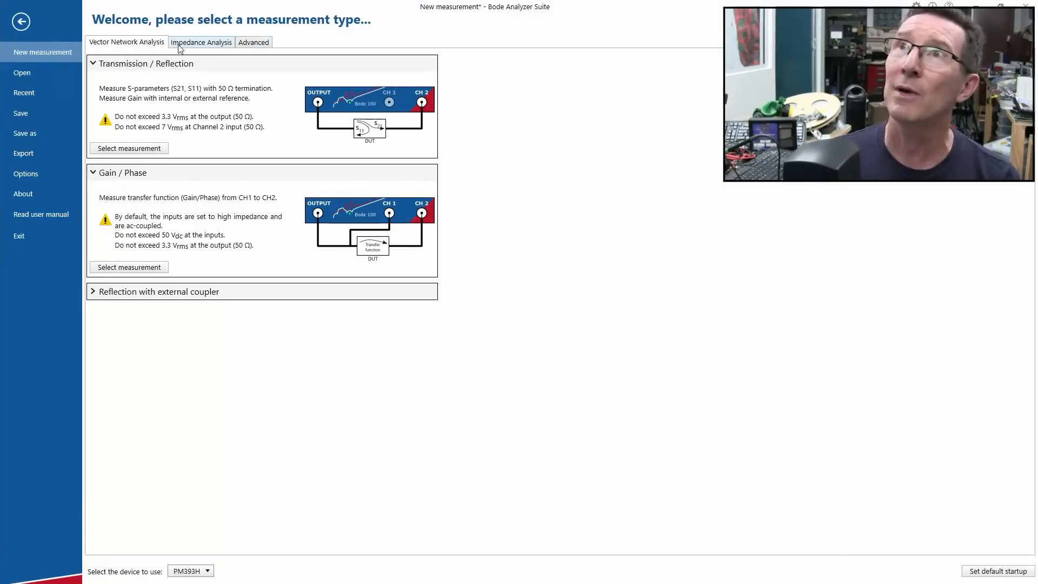
{"action": "left_click", "coordinate": [201, 42]}
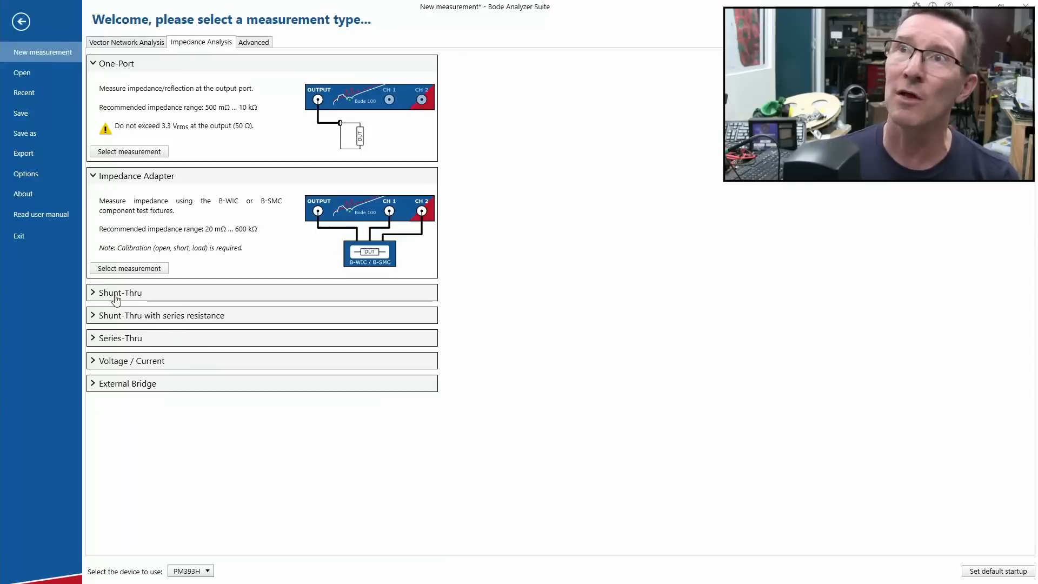
{"action": "left_click", "coordinate": [120, 292]}
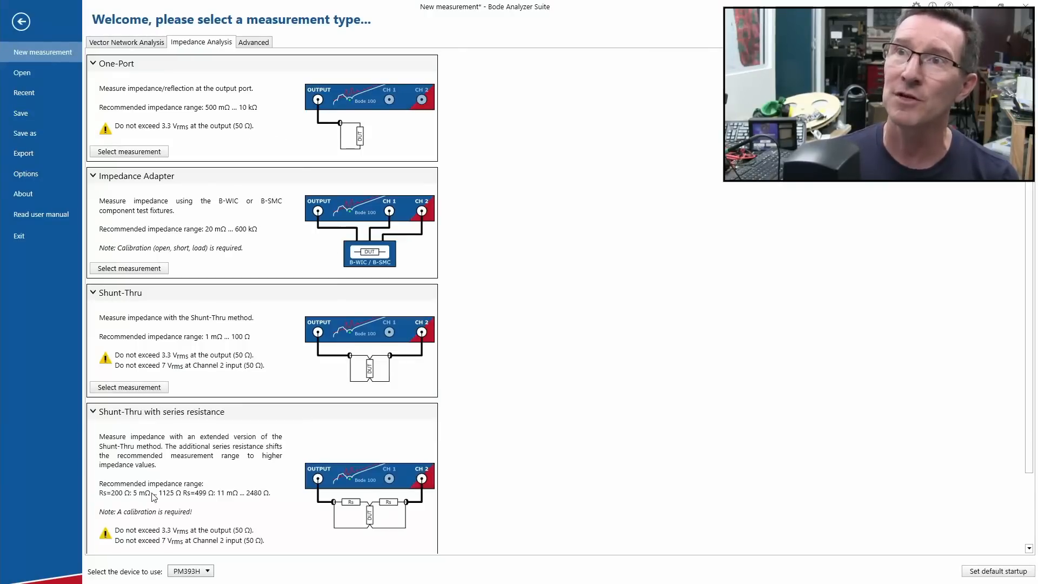
{"action": "scroll", "scroll_direction": "down", "scroll_amount": 3}
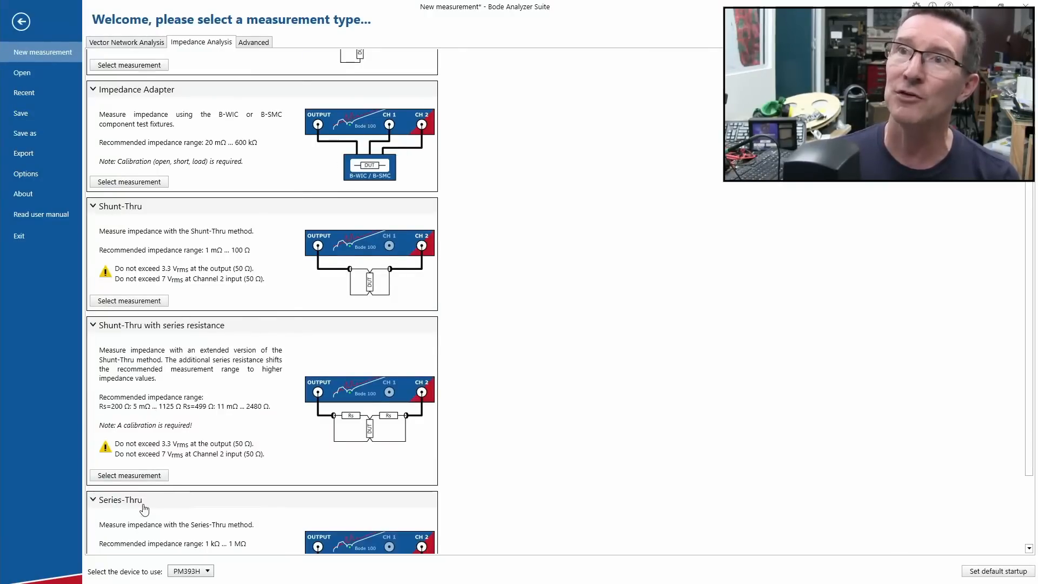
{"action": "scroll", "scroll_direction": "down", "scroll_amount": 3}
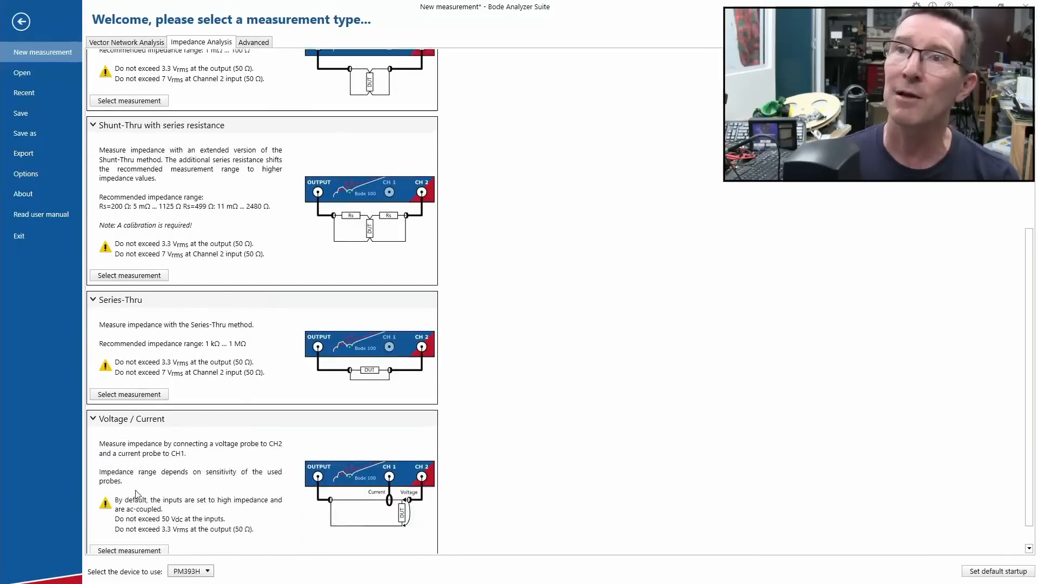
{"action": "scroll", "scroll_direction": "down", "scroll_amount": 3}
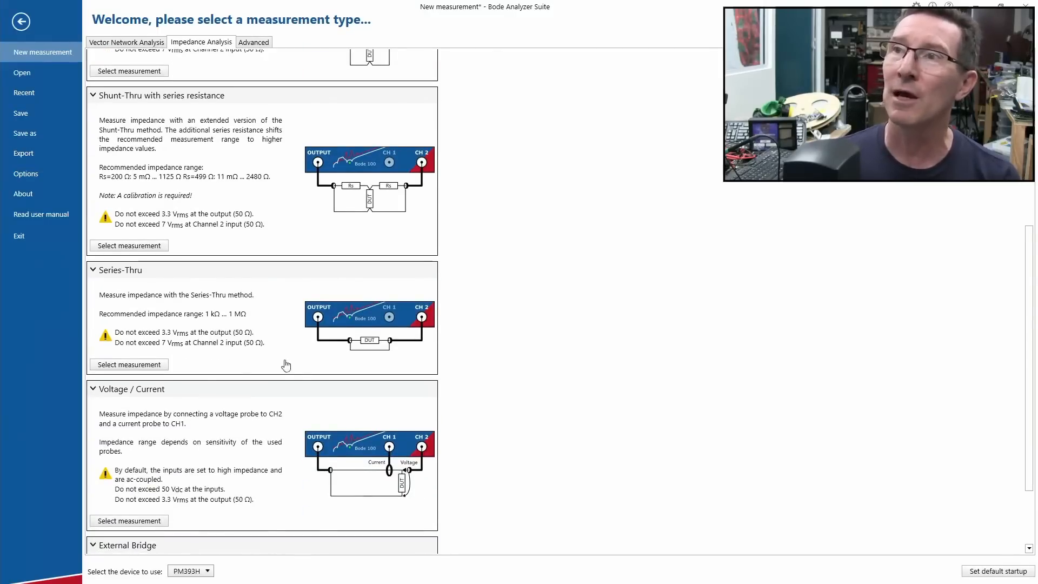
{"action": "scroll", "scroll_direction": "down", "scroll_amount": 3}
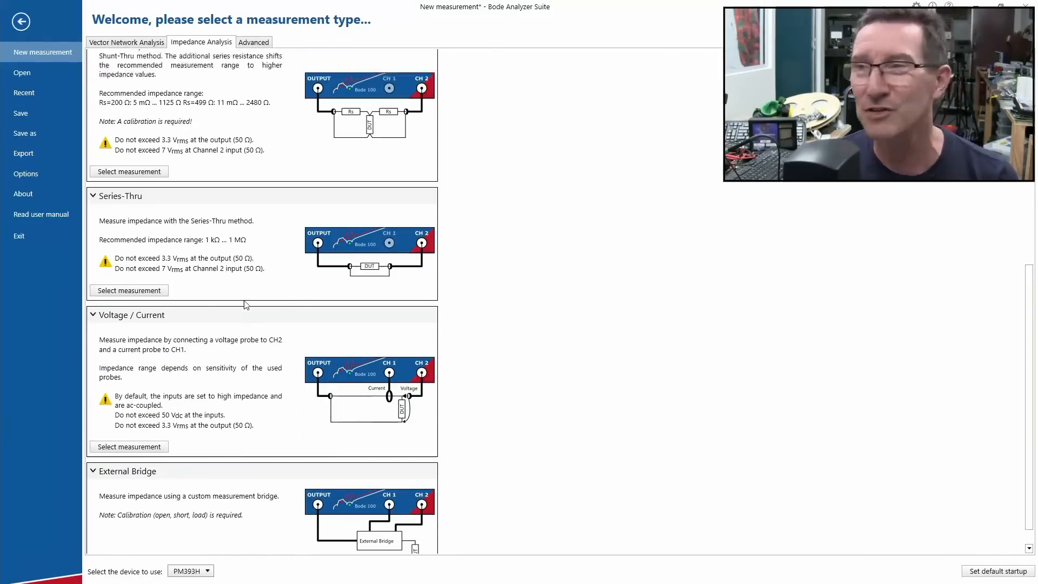
{"action": "scroll", "scroll_direction": "down", "scroll_amount": 3}
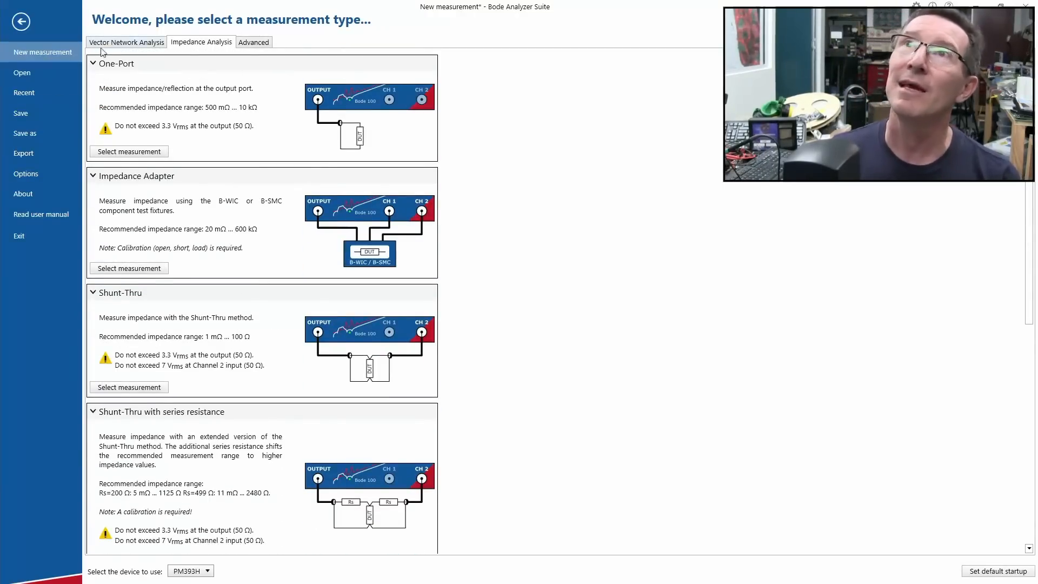
{"action": "left_click", "coordinate": [126, 42]}
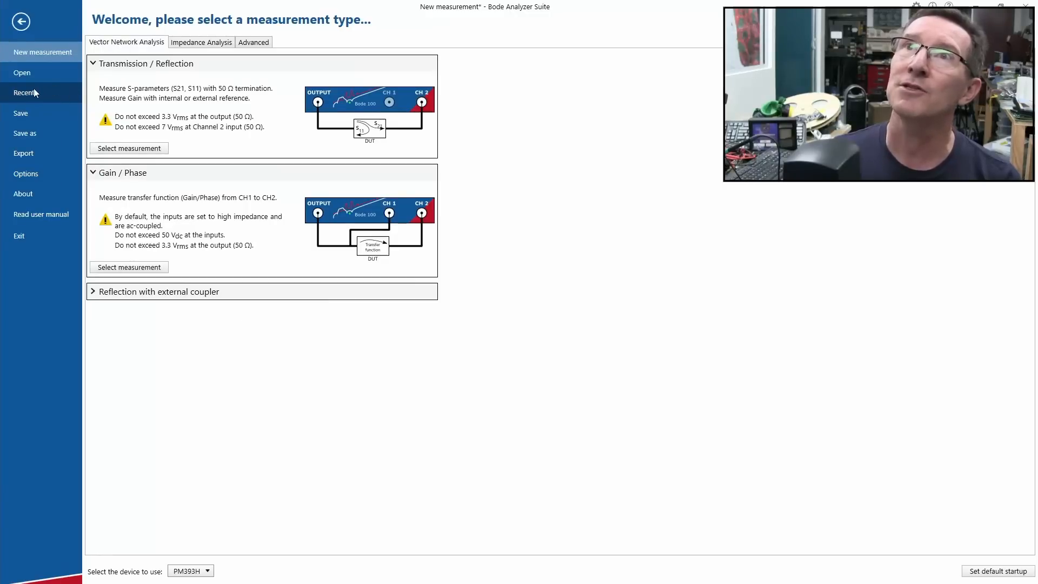
Return to the gain/phase sweep, keeping Receiver 2 at 0 dB and Receiver 1 at 20 dB attenuation
{"action": "left_click", "coordinate": [25, 92]}
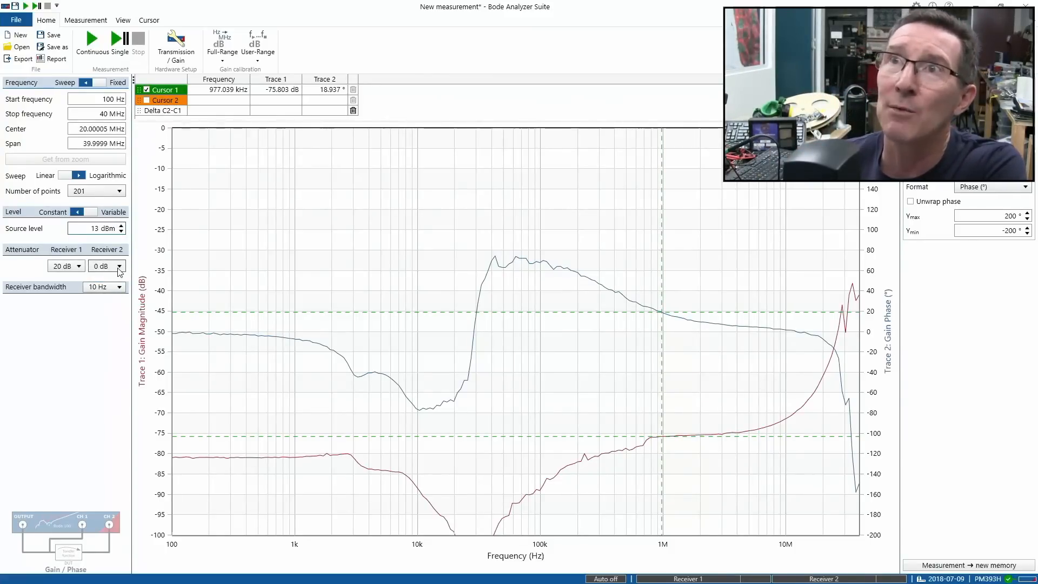
{"action": "left_click", "coordinate": [118, 265]}
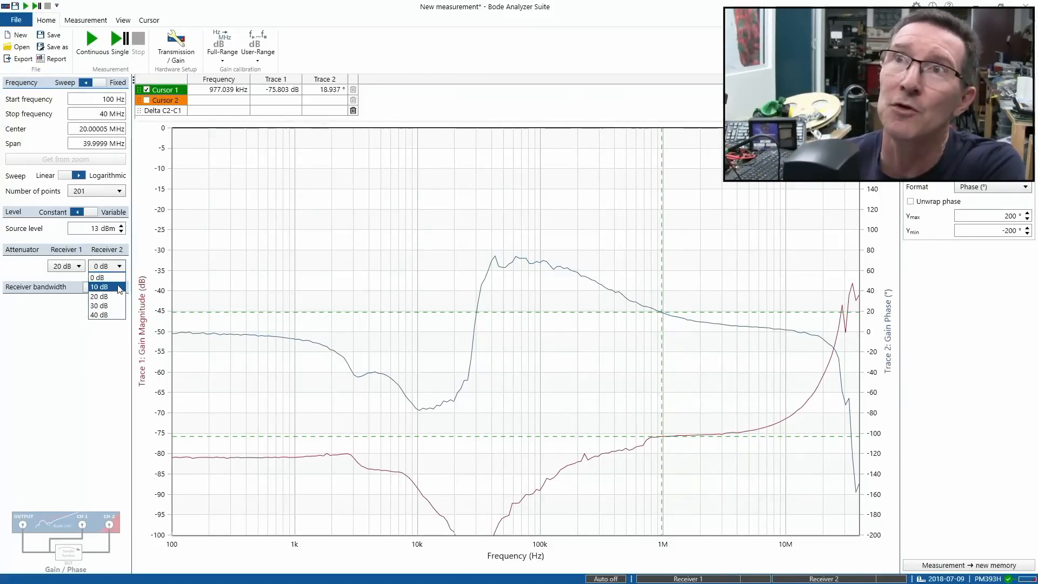
{"action": "mouse_move", "coordinate": [100, 277]}
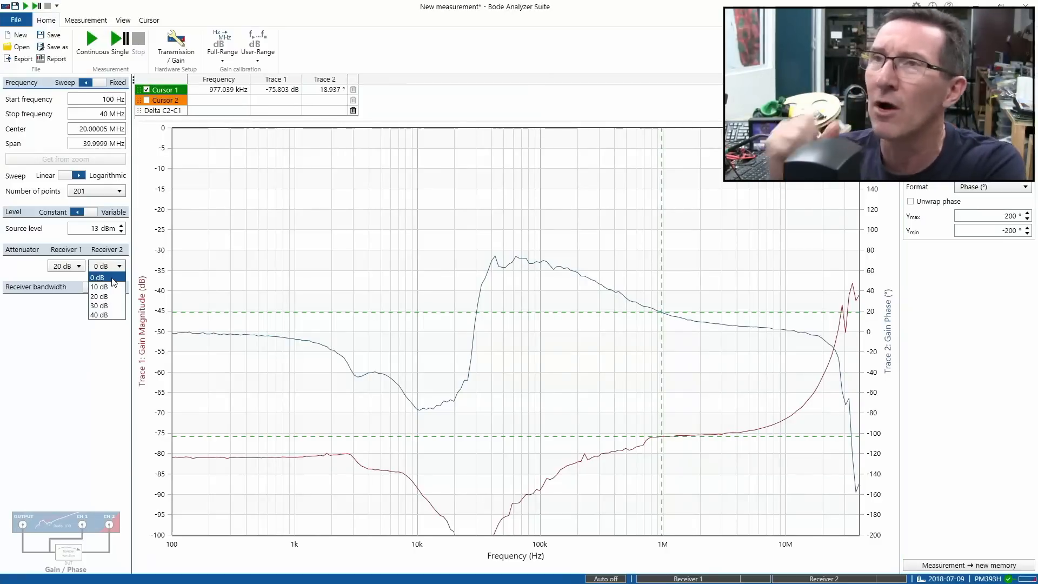
{"action": "left_click", "coordinate": [98, 296]}
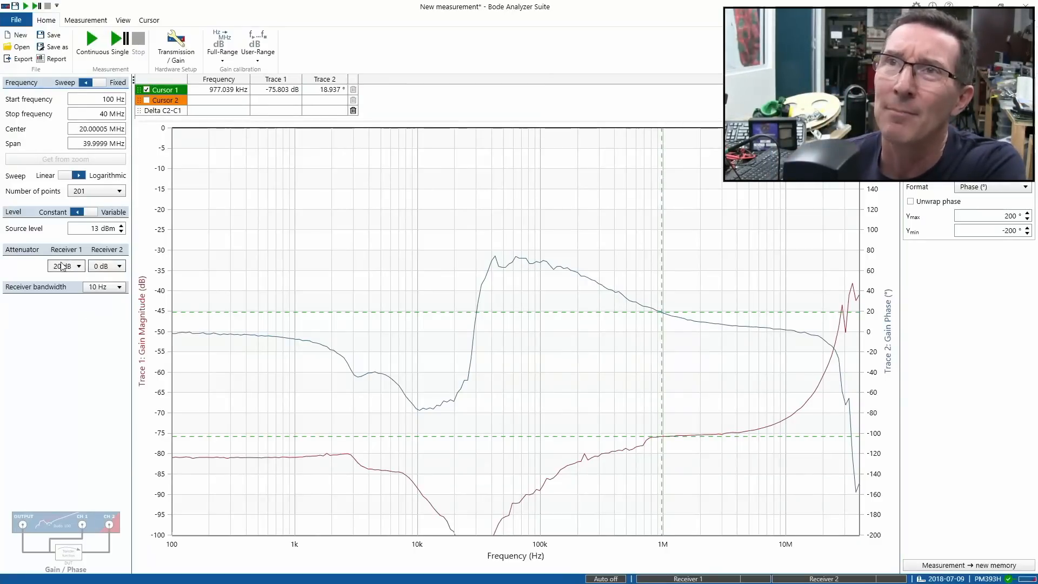
{"action": "left_click", "coordinate": [106, 266]}
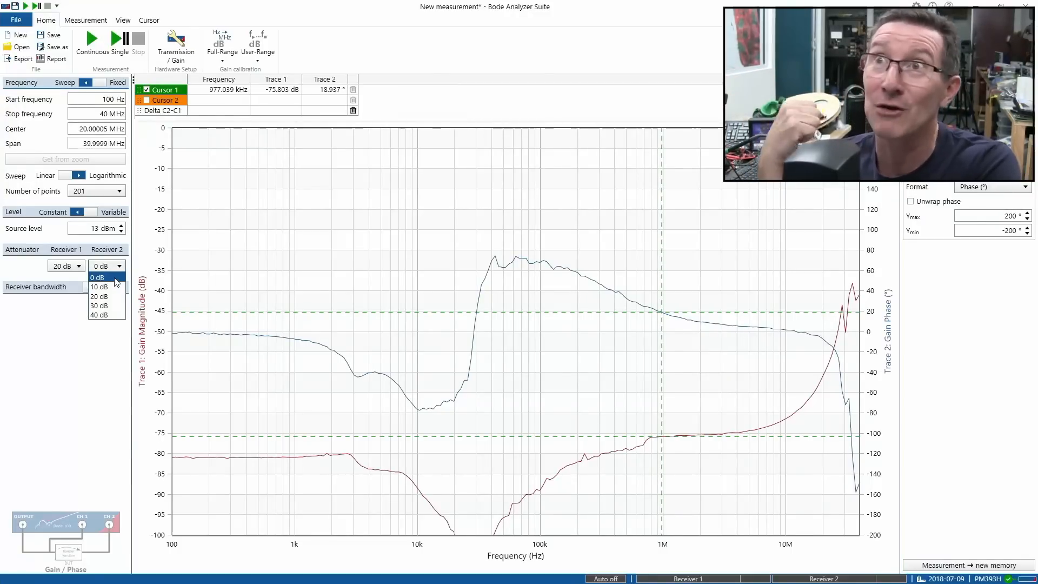
{"action": "mouse_move", "coordinate": [109, 248]}
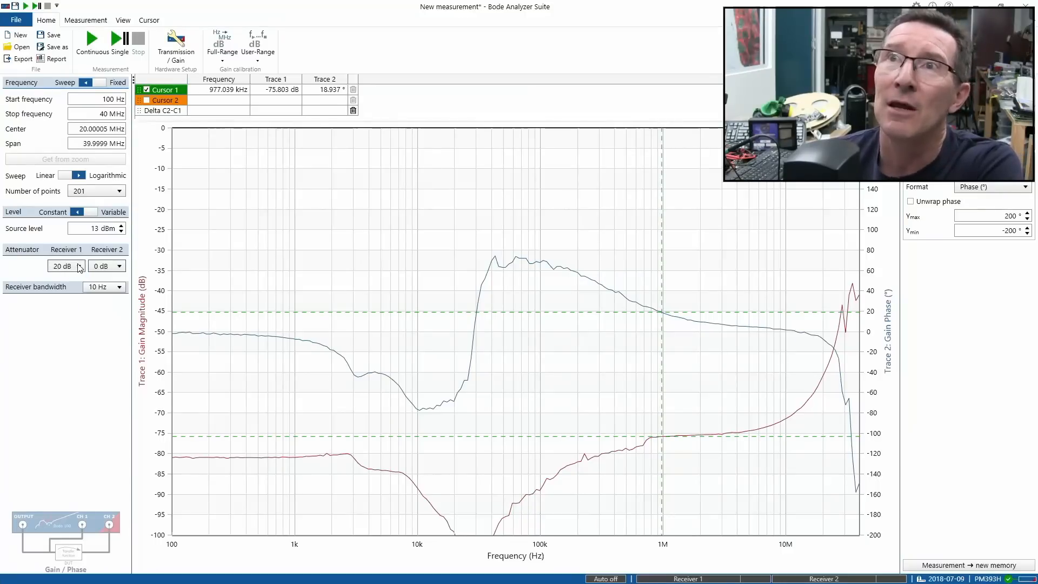
{"action": "left_click", "coordinate": [65, 266]}
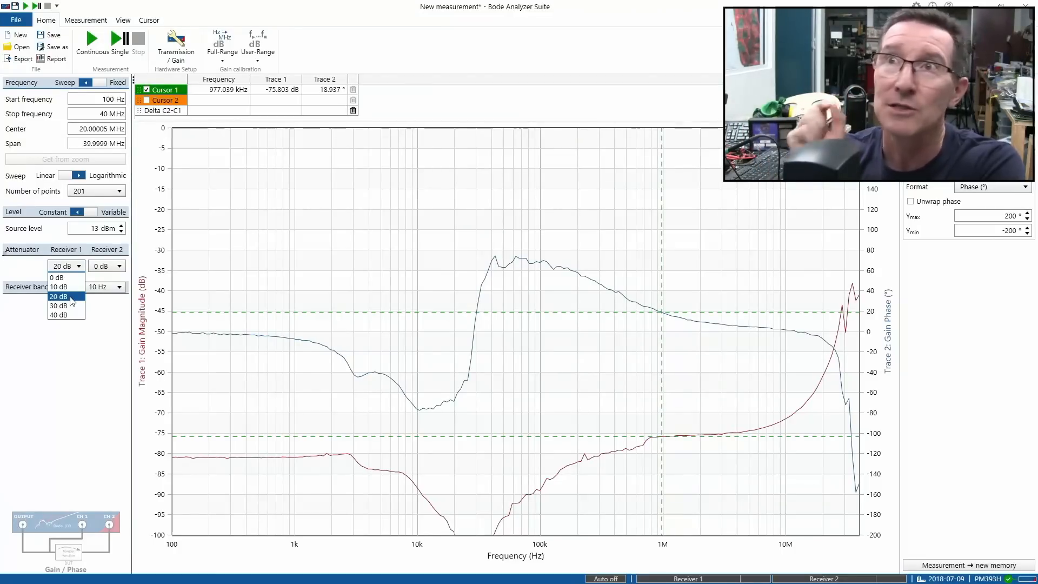
{"action": "mouse_move", "coordinate": [56, 277]}
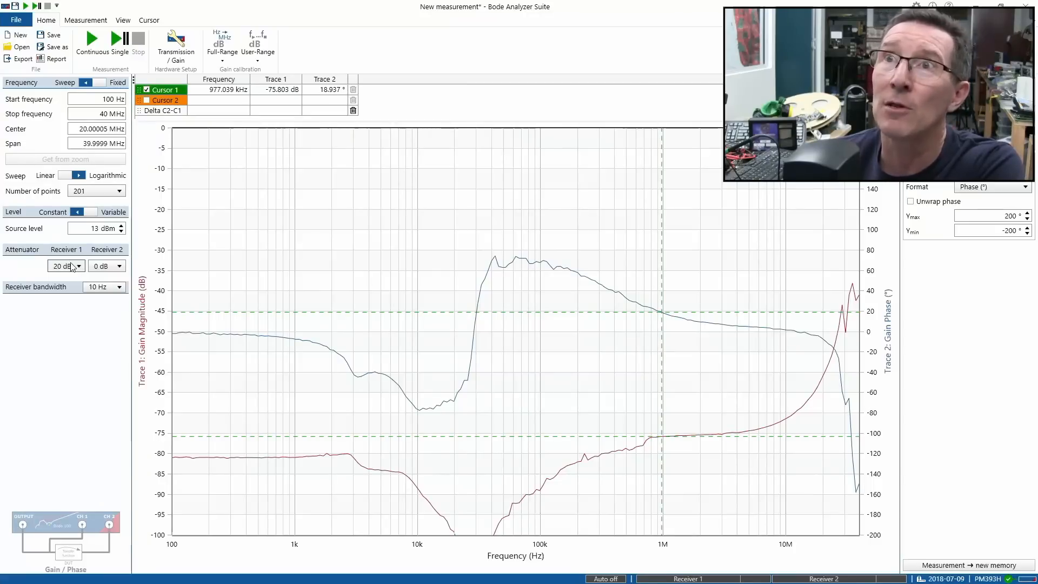
{"action": "left_click", "coordinate": [66, 265]}
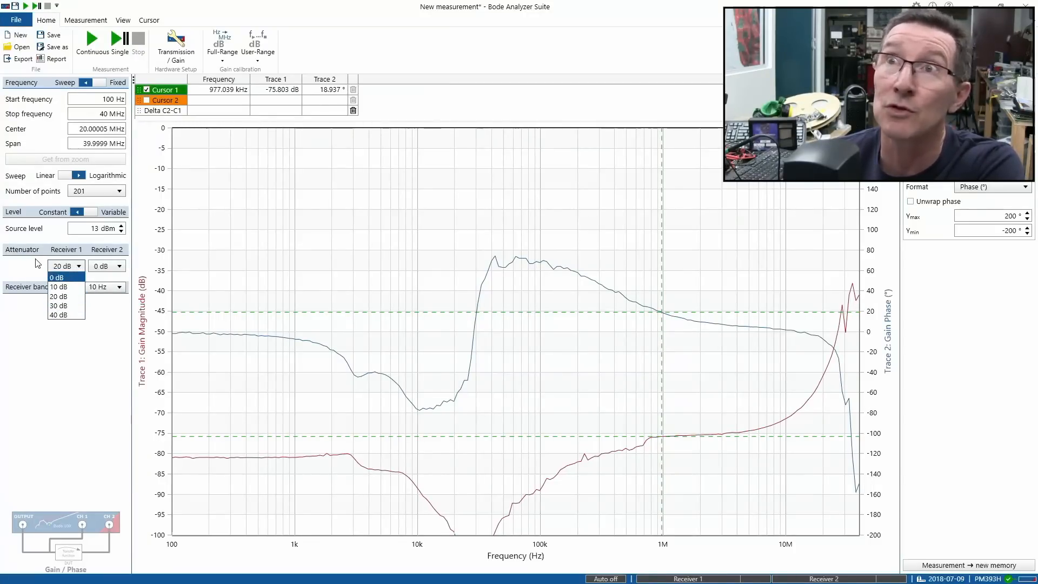
{"action": "left_click", "coordinate": [119, 287]}
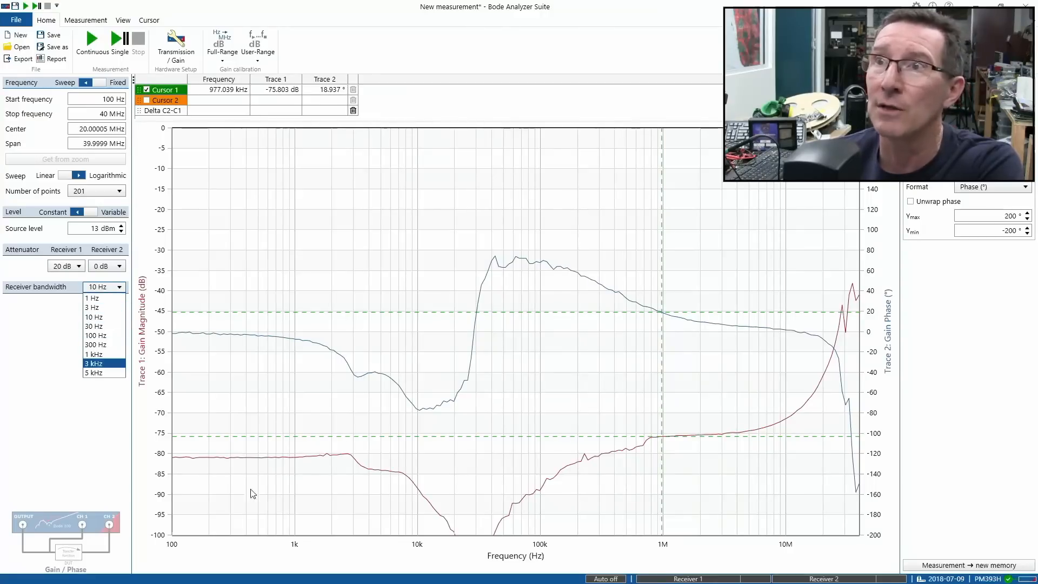
{"action": "mouse_move", "coordinate": [191, 410]}
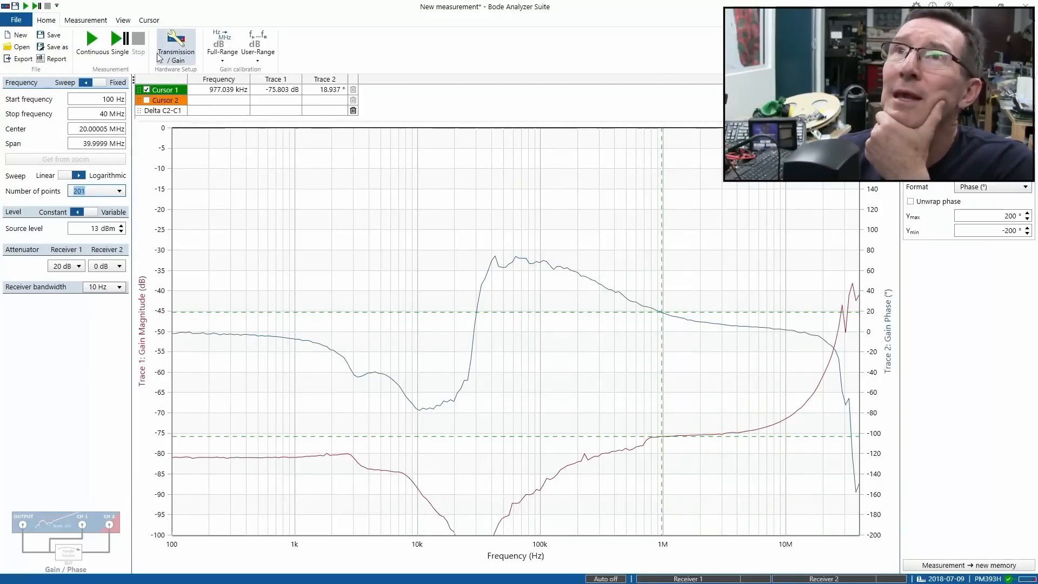
{"action": "left_click", "coordinate": [174, 47]}
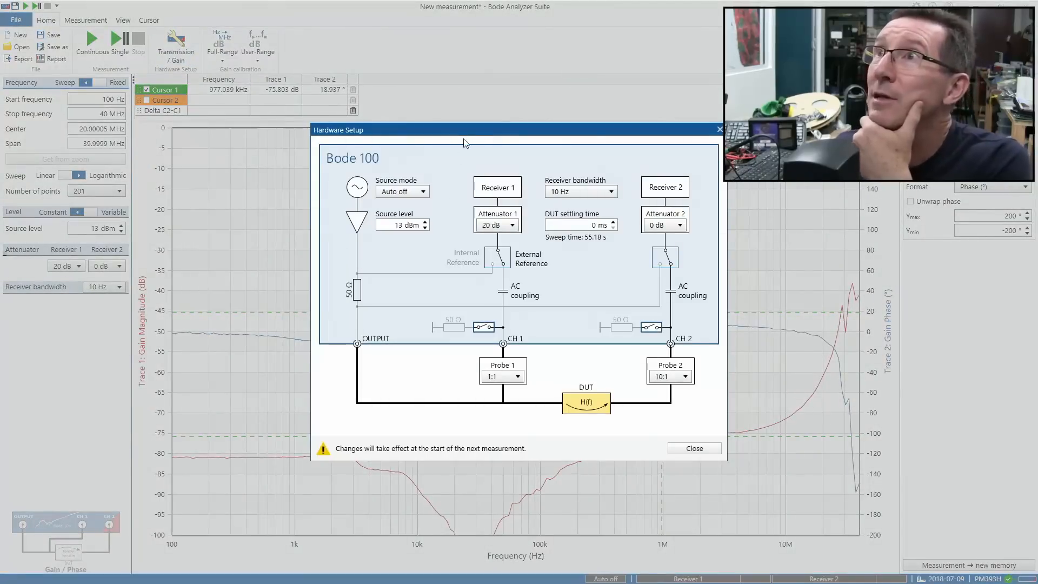
{"action": "mouse_move", "coordinate": [513, 192]}
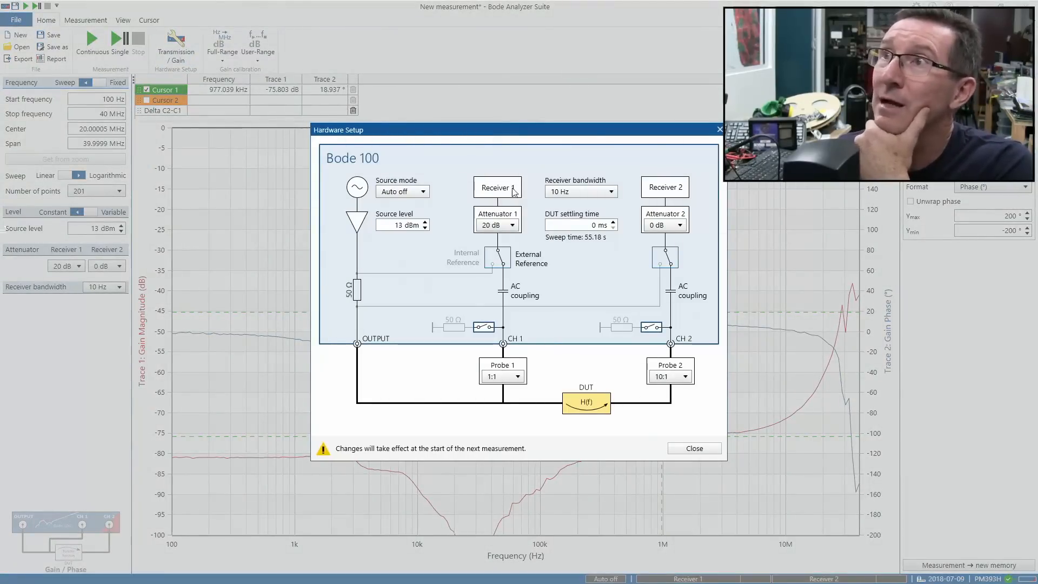
{"action": "mouse_move", "coordinate": [418, 206]}
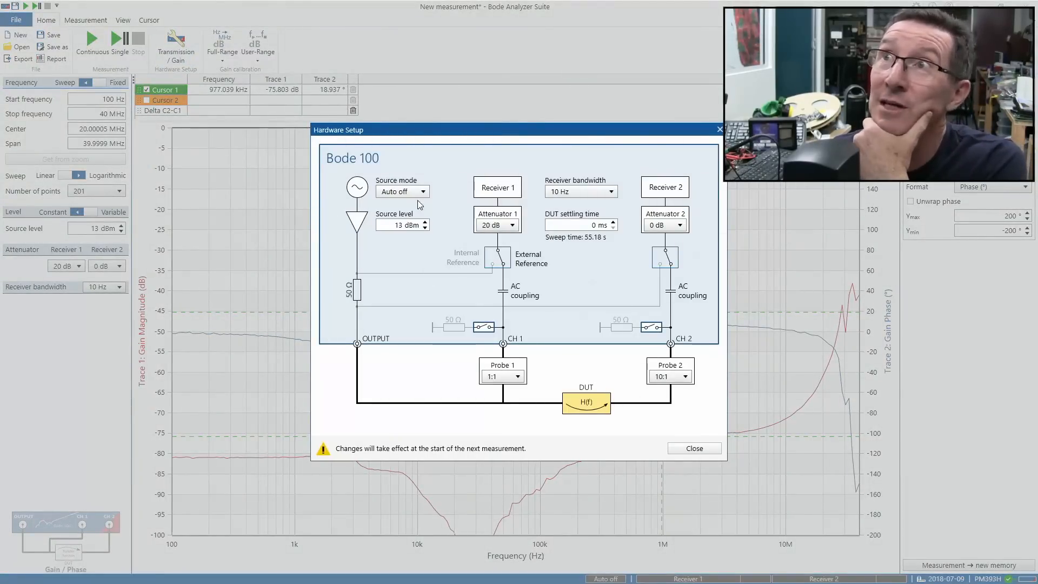
{"action": "left_click", "coordinate": [422, 192]}
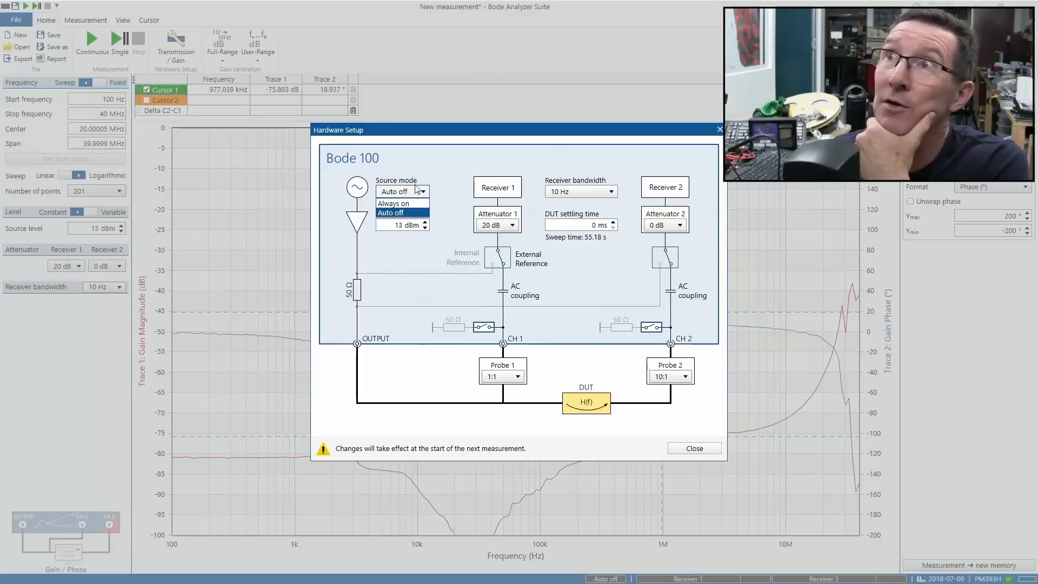
{"action": "left_click", "coordinate": [393, 212]}
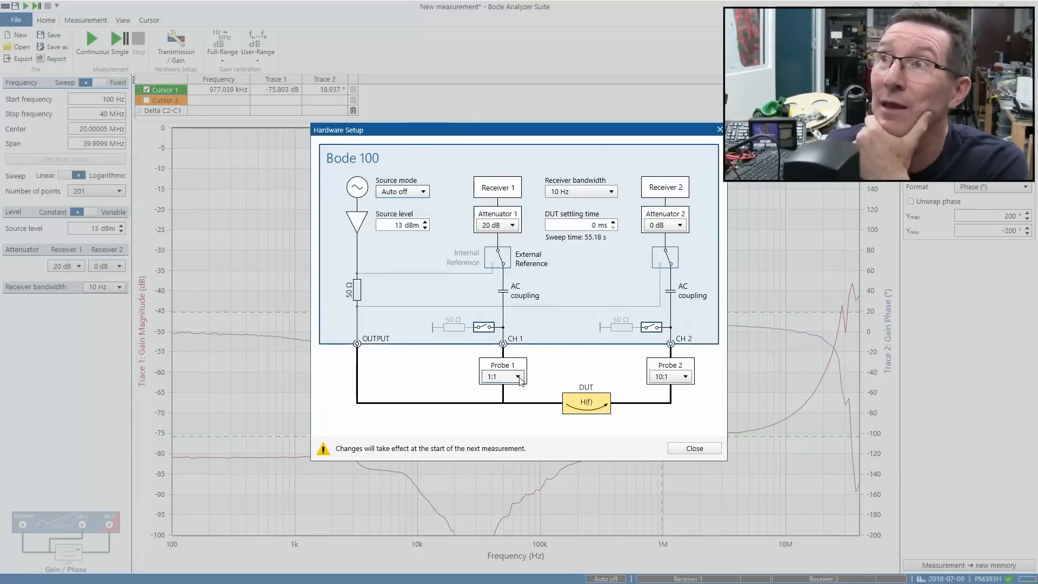
{"action": "left_click", "coordinate": [496, 376]}
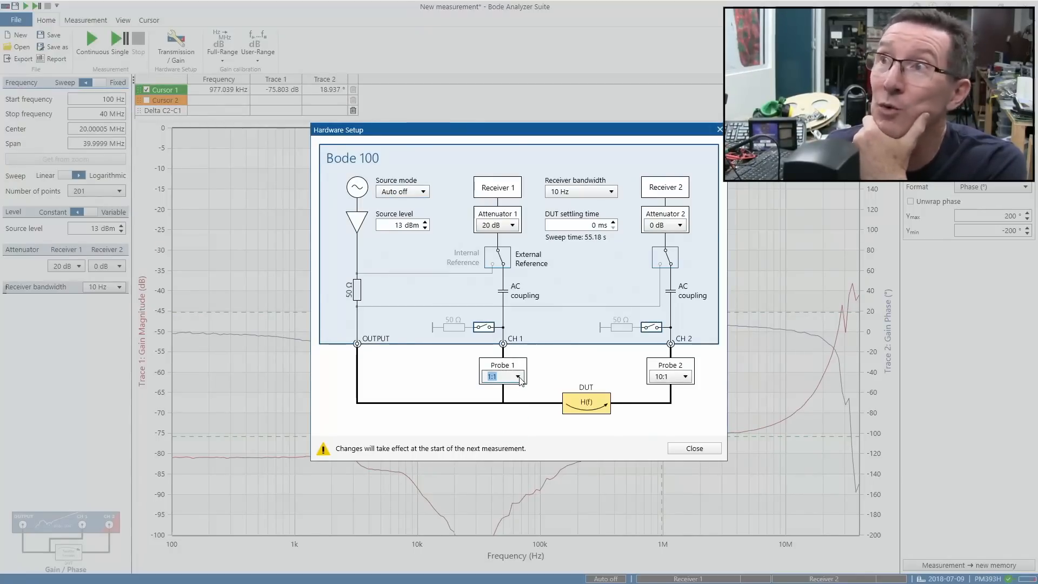
{"action": "left_click", "coordinate": [685, 377]}
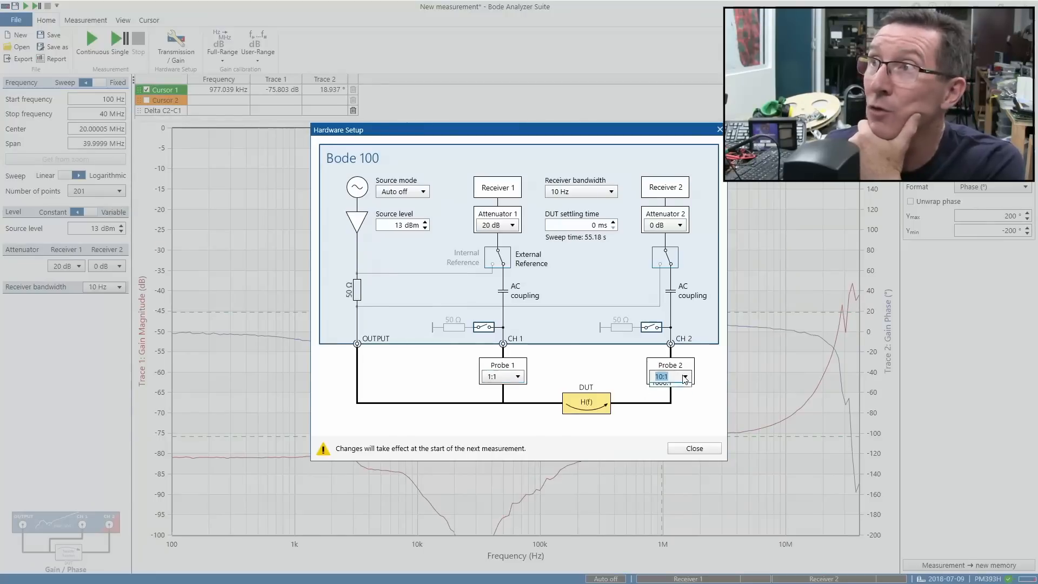
{"action": "left_click", "coordinate": [685, 376]}
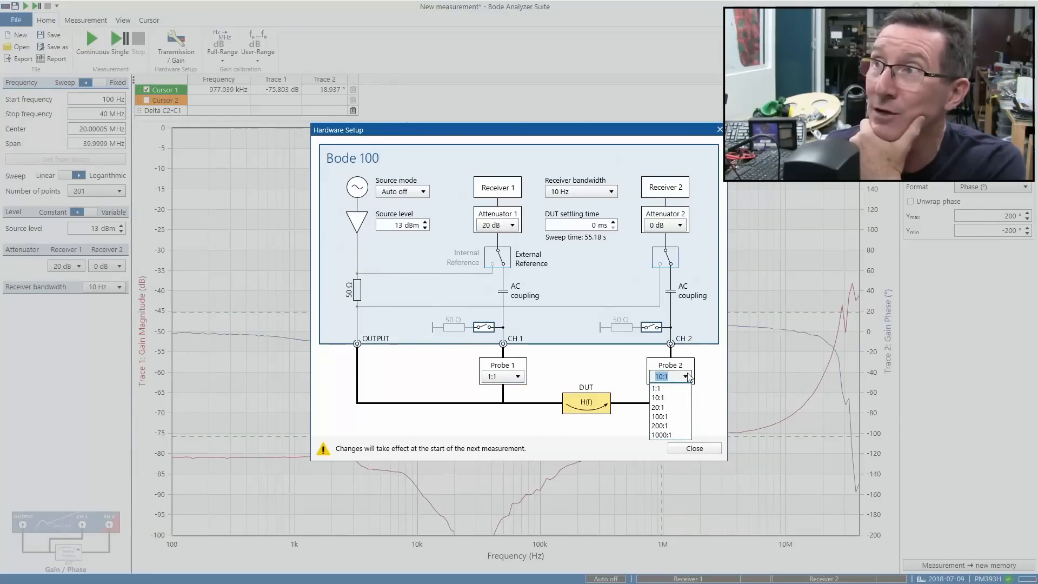
{"action": "left_click", "coordinate": [661, 377]}
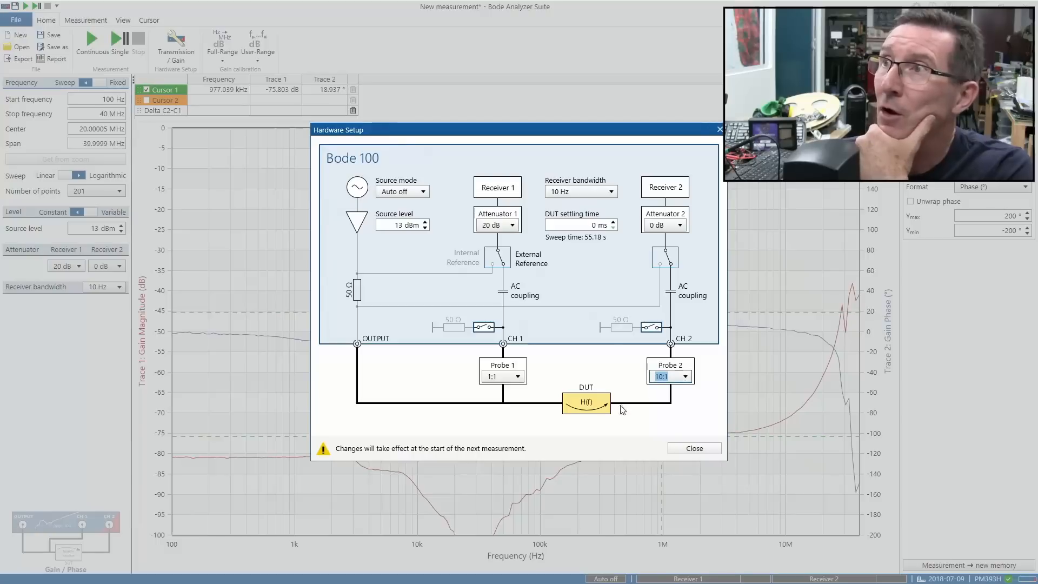
{"action": "mouse_move", "coordinate": [566, 428]}
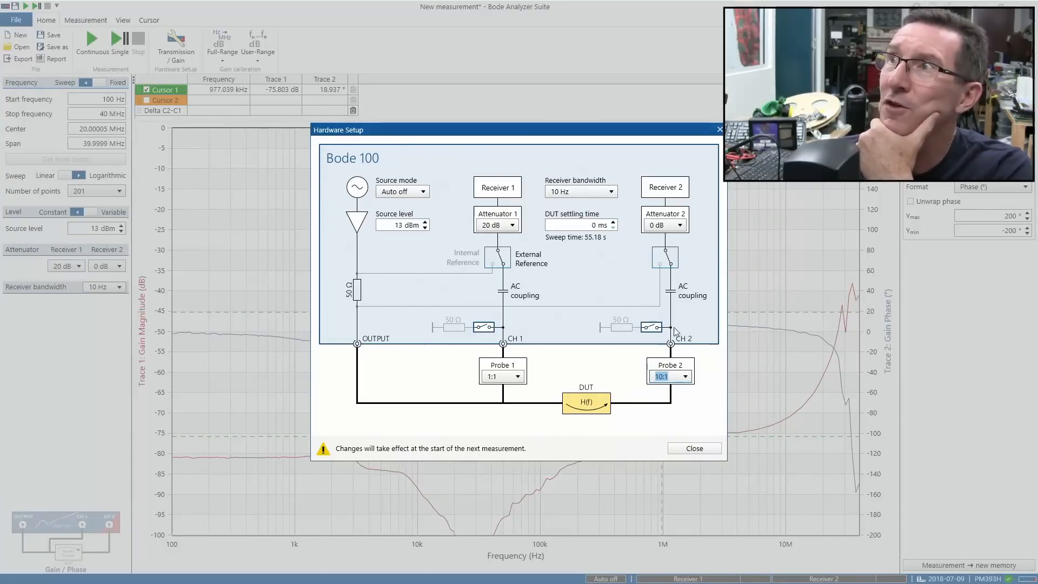
{"action": "mouse_move", "coordinate": [507, 248]}
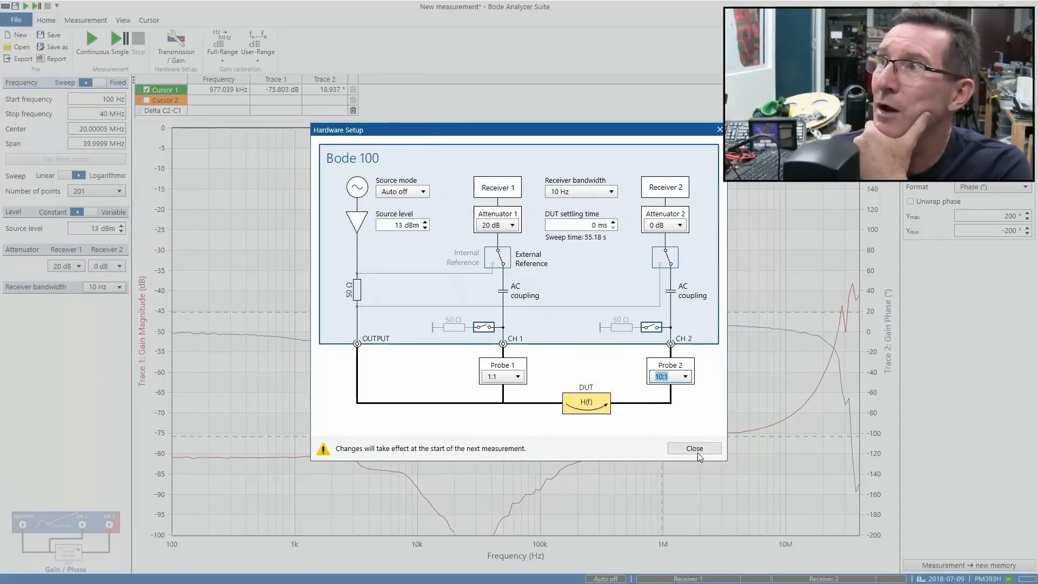
Close Hardware Setup and start a Single gain/phase sweep that redraws the traces
{"action": "left_click", "coordinate": [693, 448]}
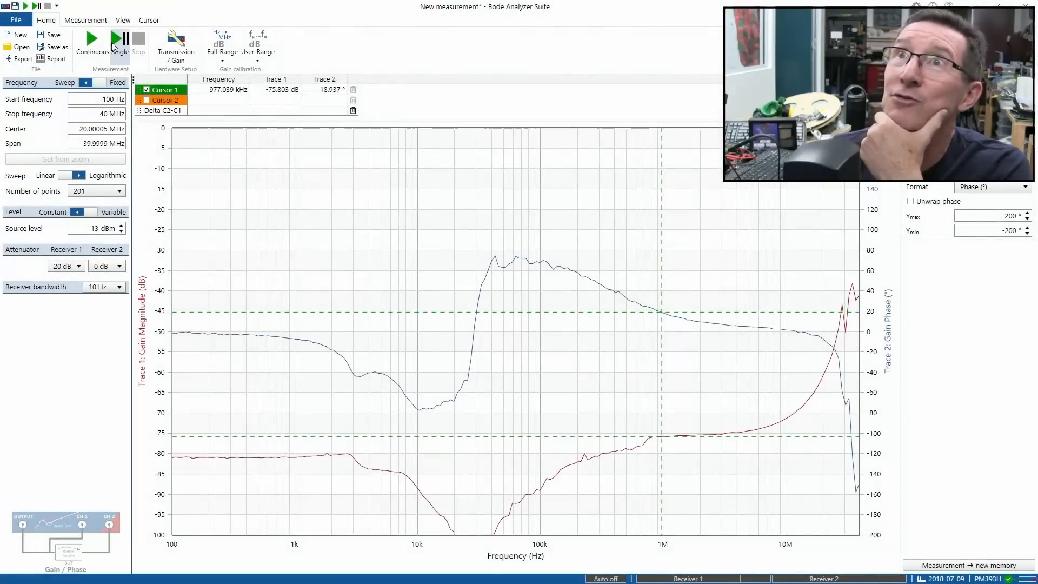
{"action": "mouse_move", "coordinate": [120, 44]}
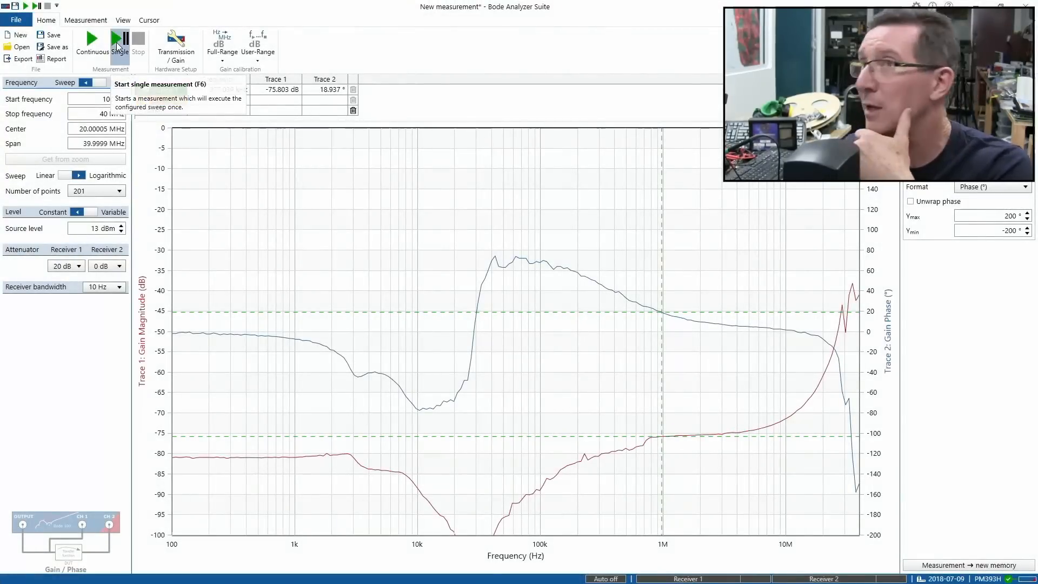
{"action": "left_click", "coordinate": [120, 43]}
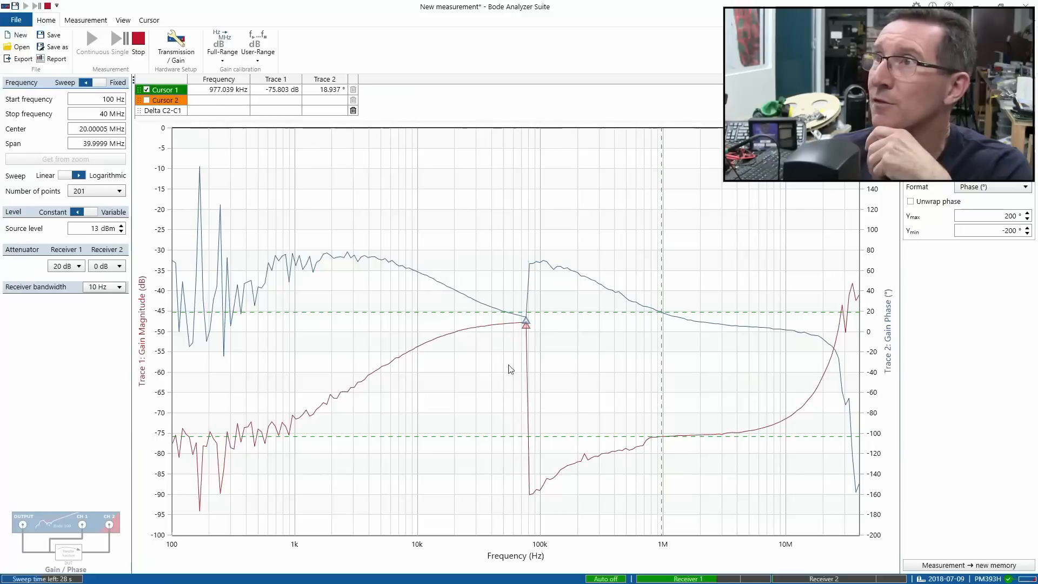
Drag cursor 1 past 17.76 MHz to about 20.27 MHz, reading −43.911 dB and −138.249°
{"action": "left_click_drag", "start_coordinate": [525, 324], "coordinate": [552, 324]}
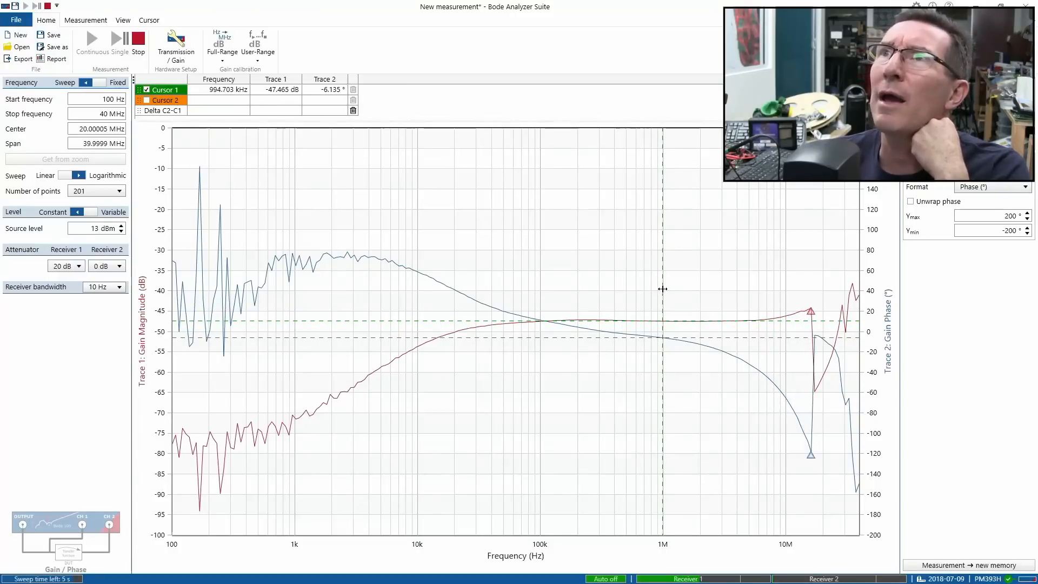
{"action": "left_click_drag", "start_coordinate": [662, 301], "coordinate": [816, 301]}
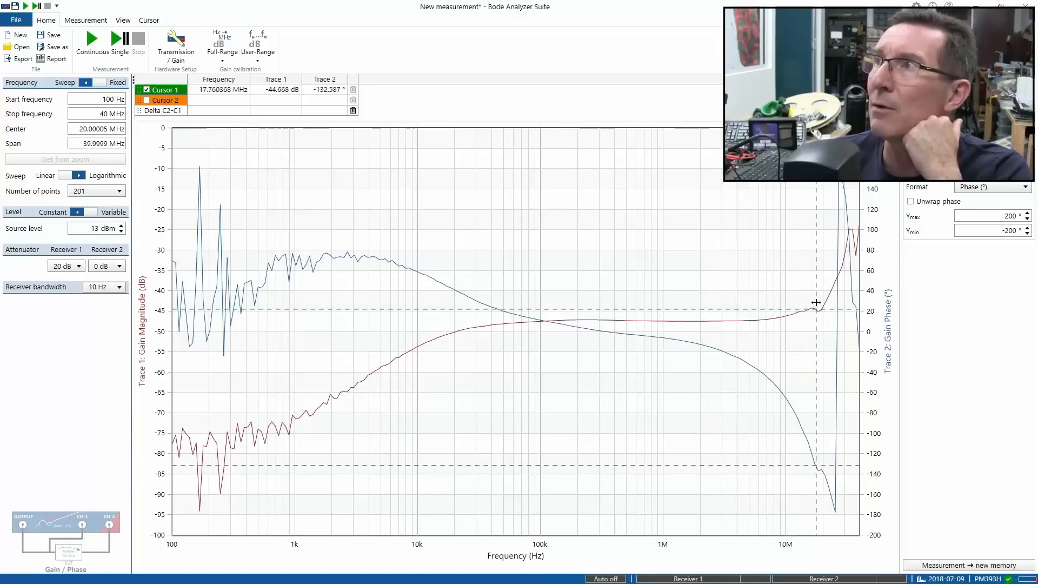
{"action": "left_click_drag", "start_coordinate": [816, 302], "coordinate": [823, 292]}
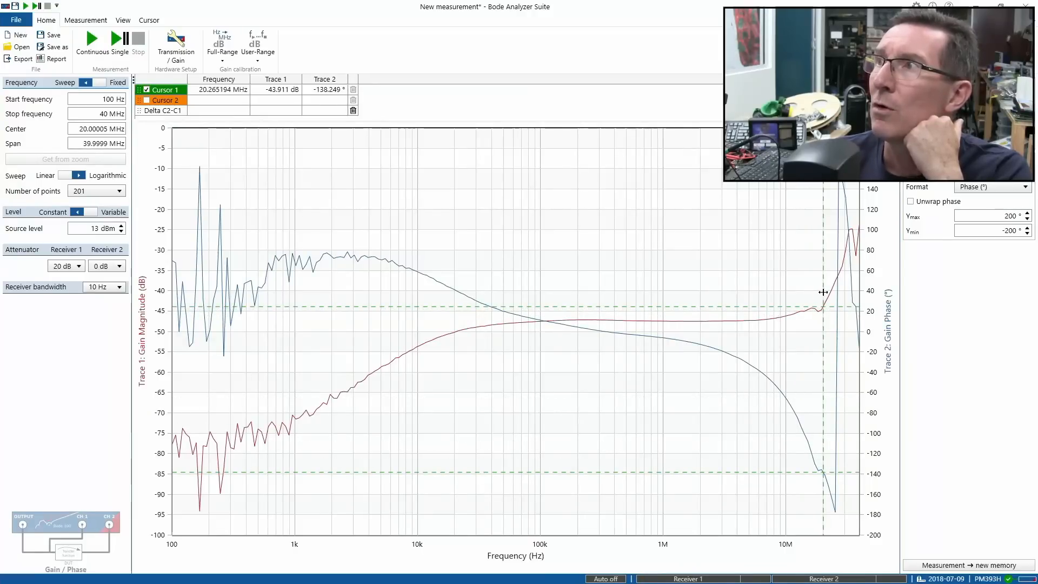
{"action": "mouse_move", "coordinate": [801, 293]}
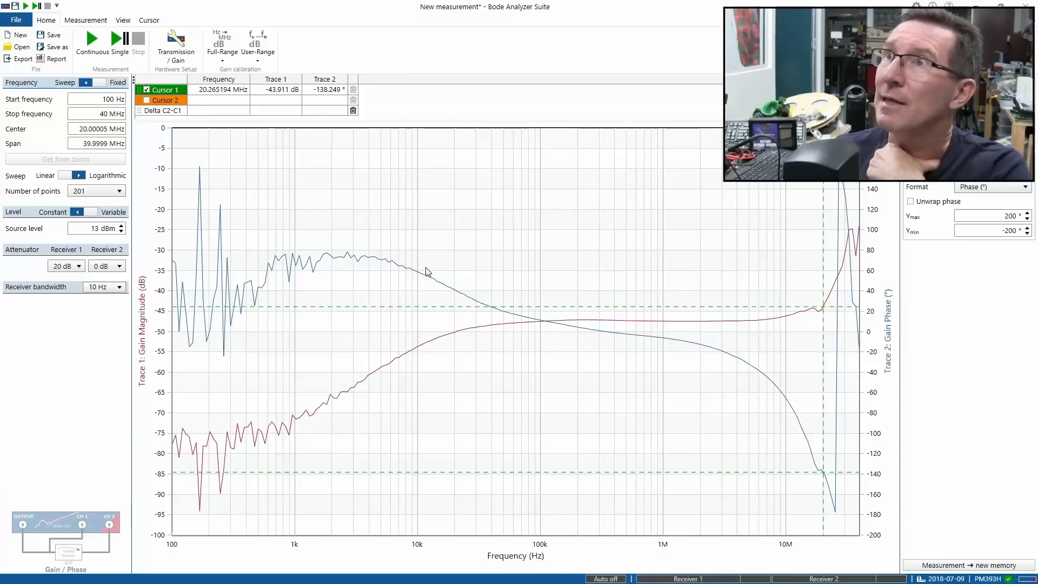
{"action": "mouse_move", "coordinate": [787, 387]}
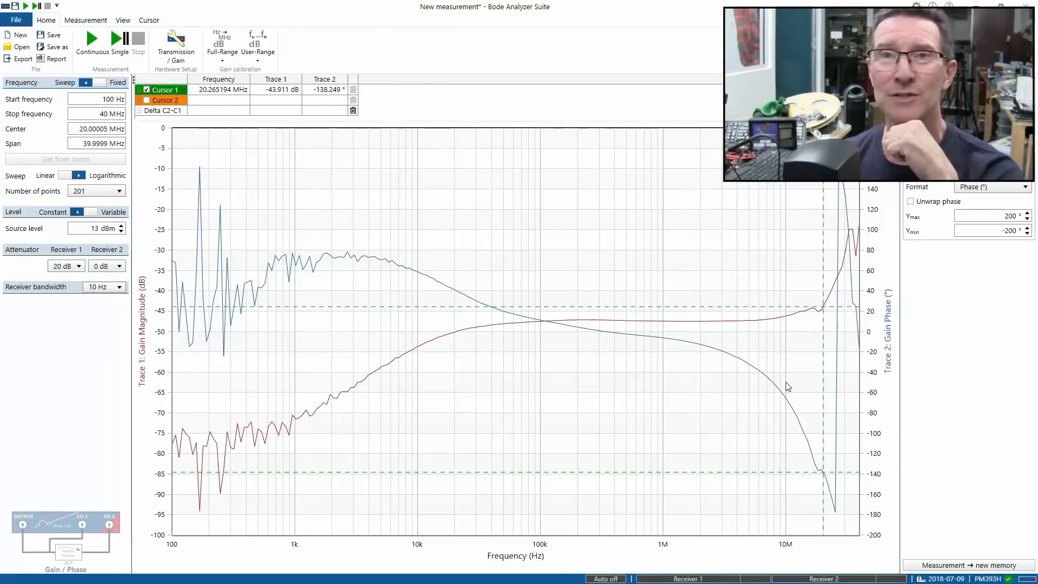
{"action": "mouse_move", "coordinate": [840, 441]}
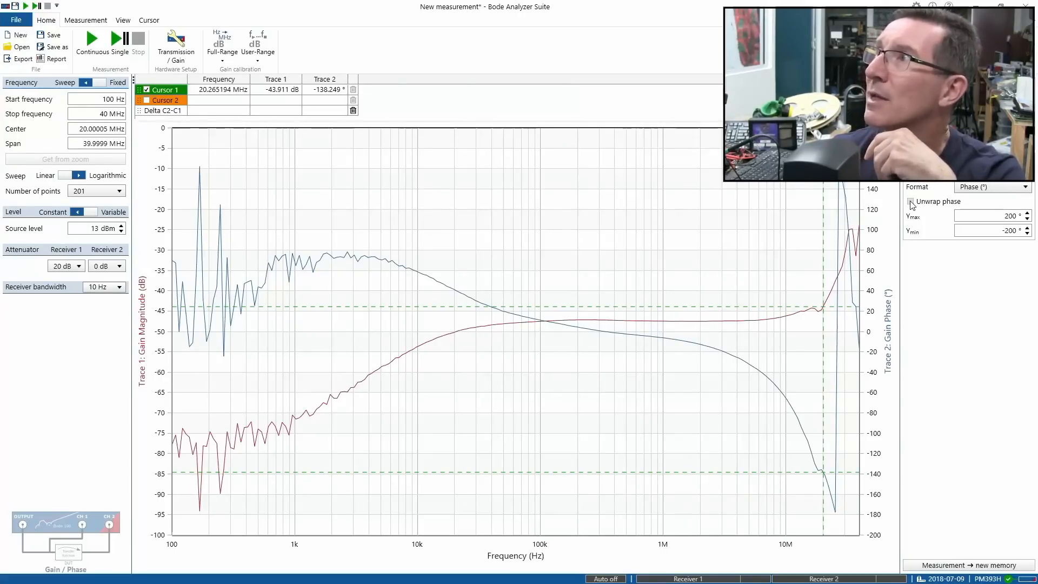
{"action": "left_click", "coordinate": [911, 201]}
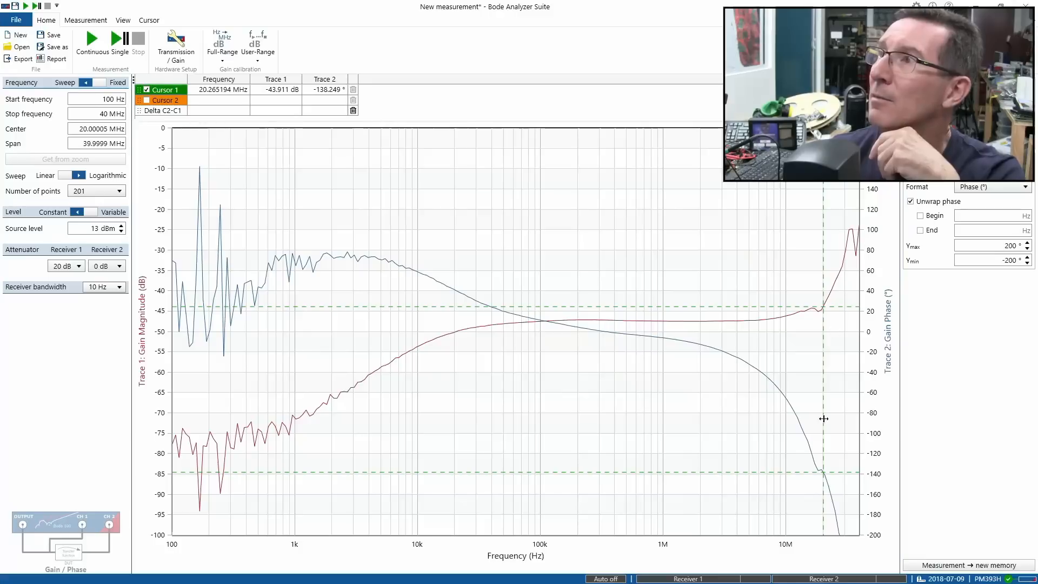
{"action": "mouse_move", "coordinate": [824, 497]}
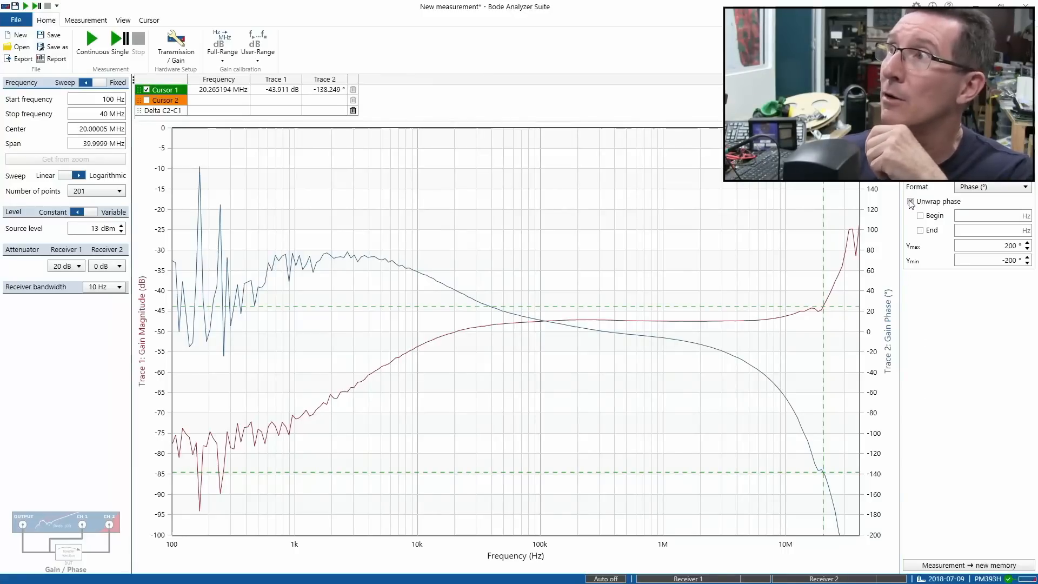
{"action": "left_click", "coordinate": [911, 201]}
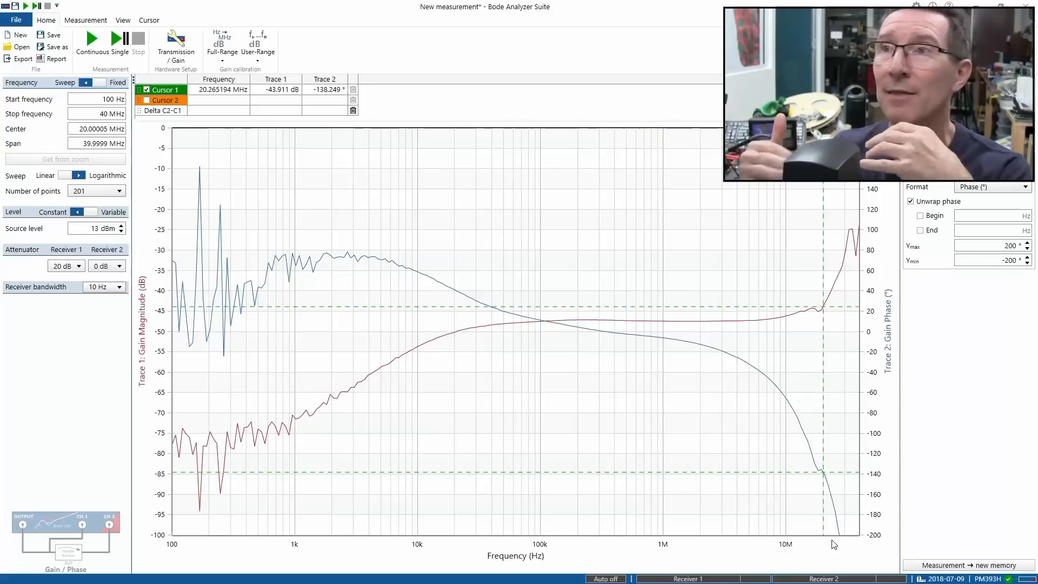
{"action": "mouse_move", "coordinate": [936, 254]}
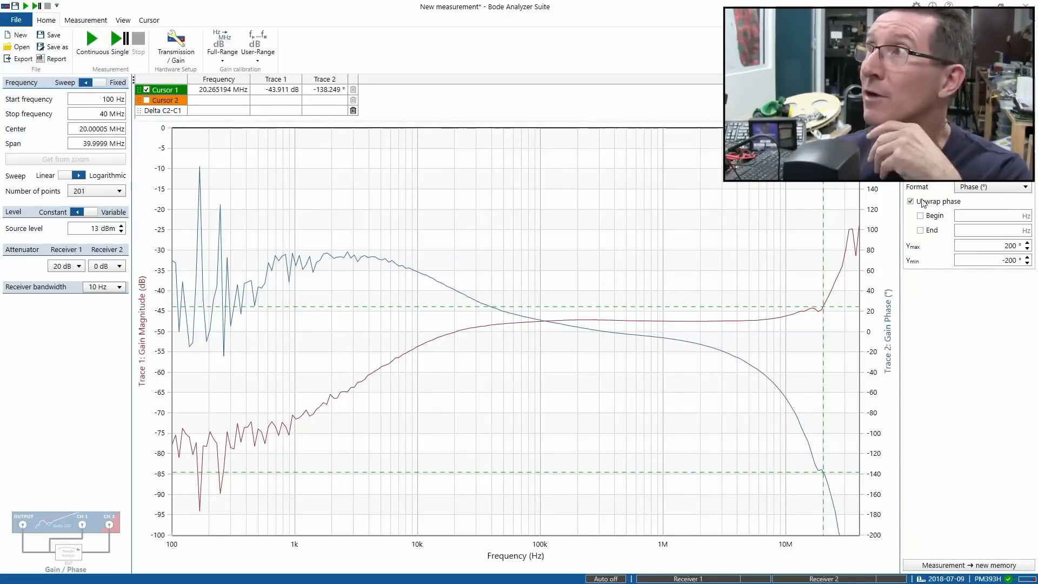
{"action": "left_click", "coordinate": [920, 201]}
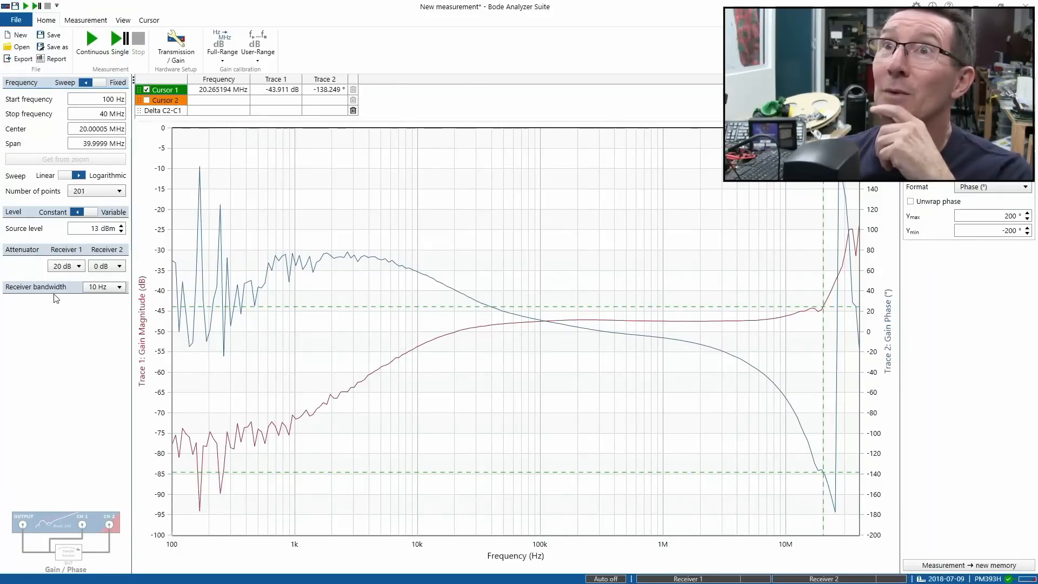
{"action": "left_click", "coordinate": [93, 228]}
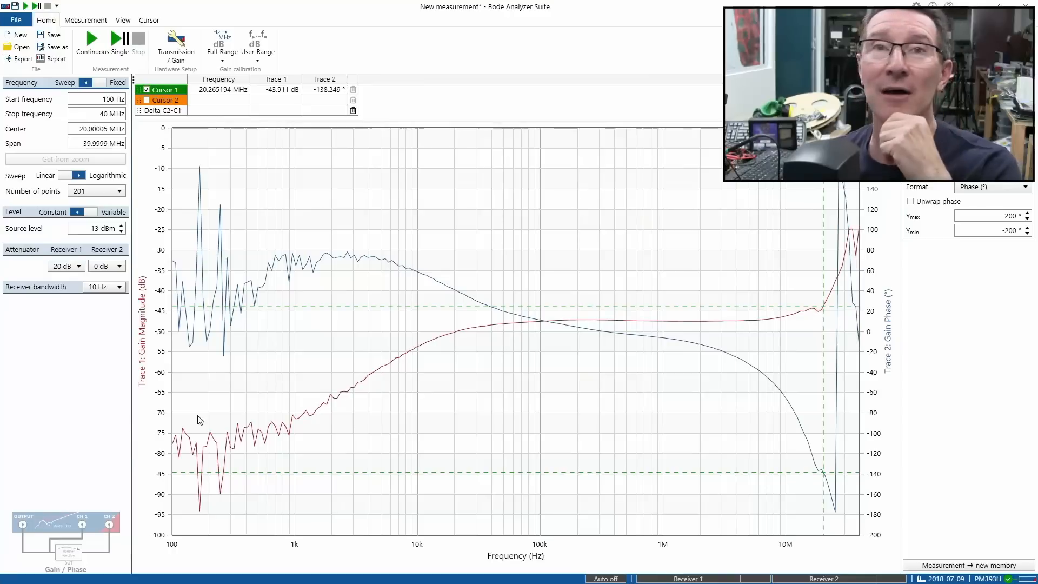
{"action": "mouse_move", "coordinate": [170, 397]}
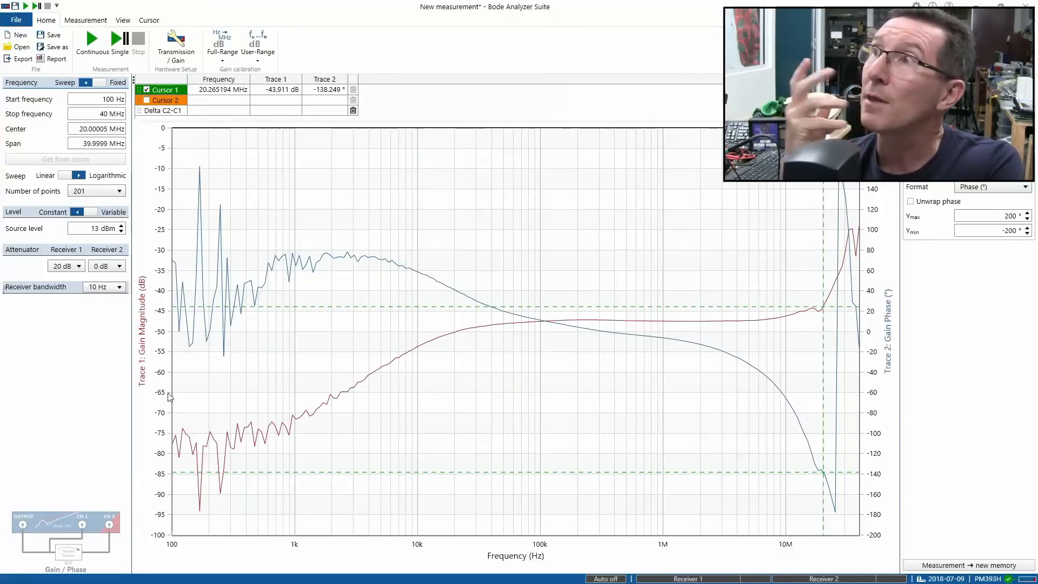
{"action": "mouse_move", "coordinate": [607, 344]}
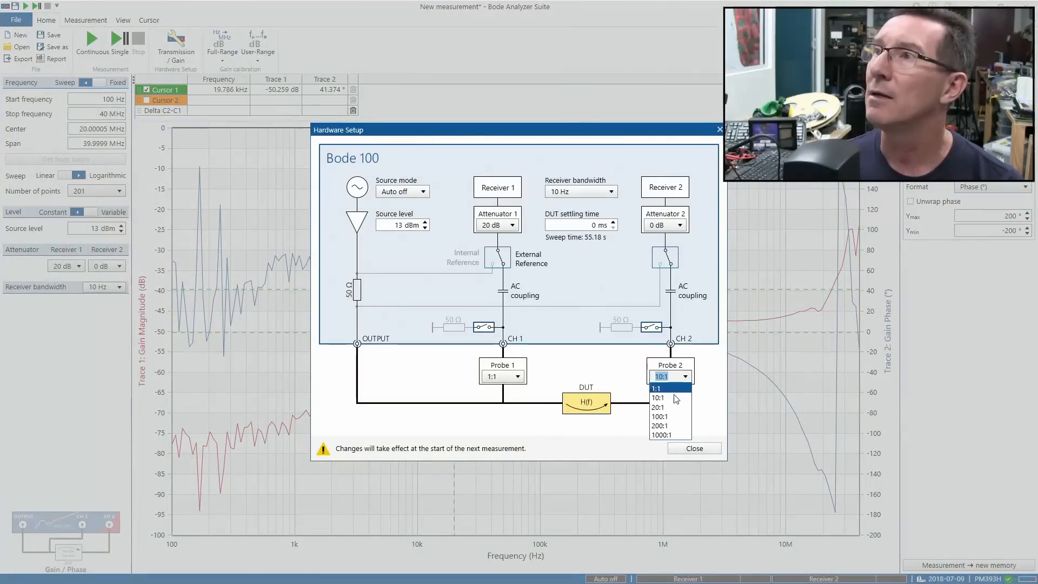
Choose 100:1 in the Probe 2 dropdown and close Hardware Setup
{"action": "left_click", "coordinate": [660, 417]}
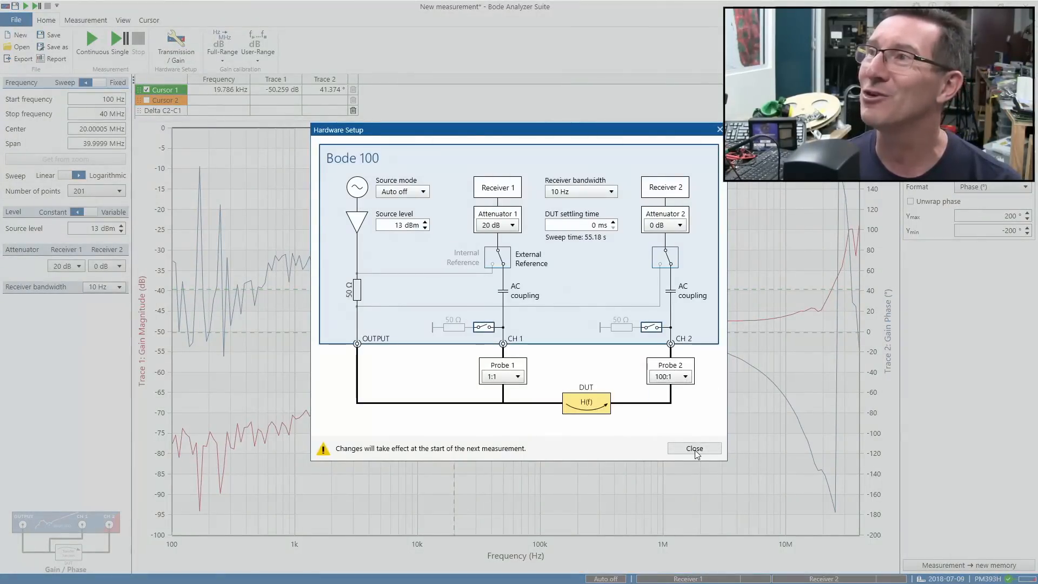
{"action": "left_click", "coordinate": [693, 448]}
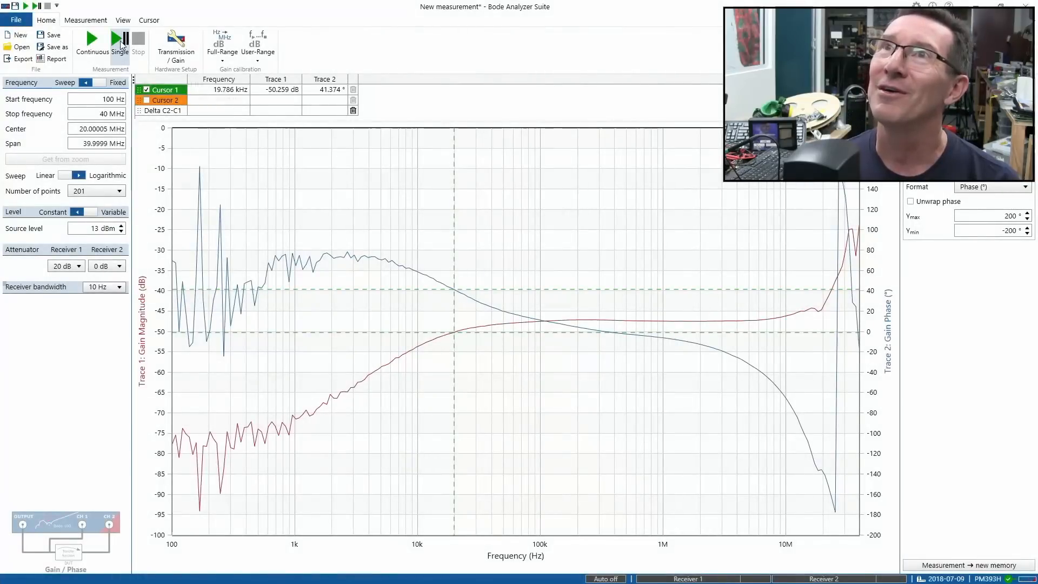
Run a Single sweep with the 100:1 probe, giving cursor 1 −50.28 dB and 38.112°
{"action": "left_click", "coordinate": [120, 44]}
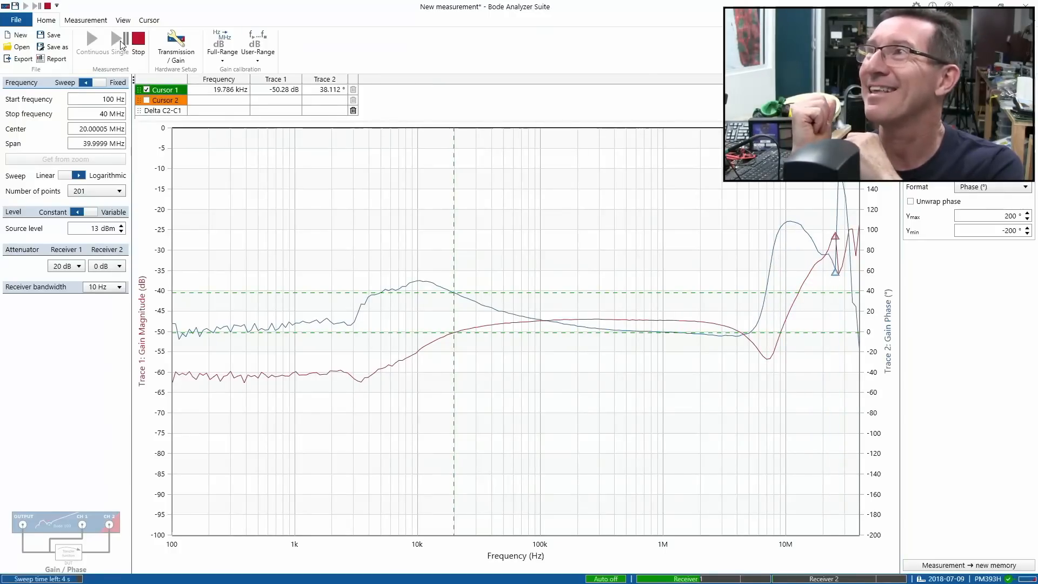
{"action": "left_click", "coordinate": [91, 40]}
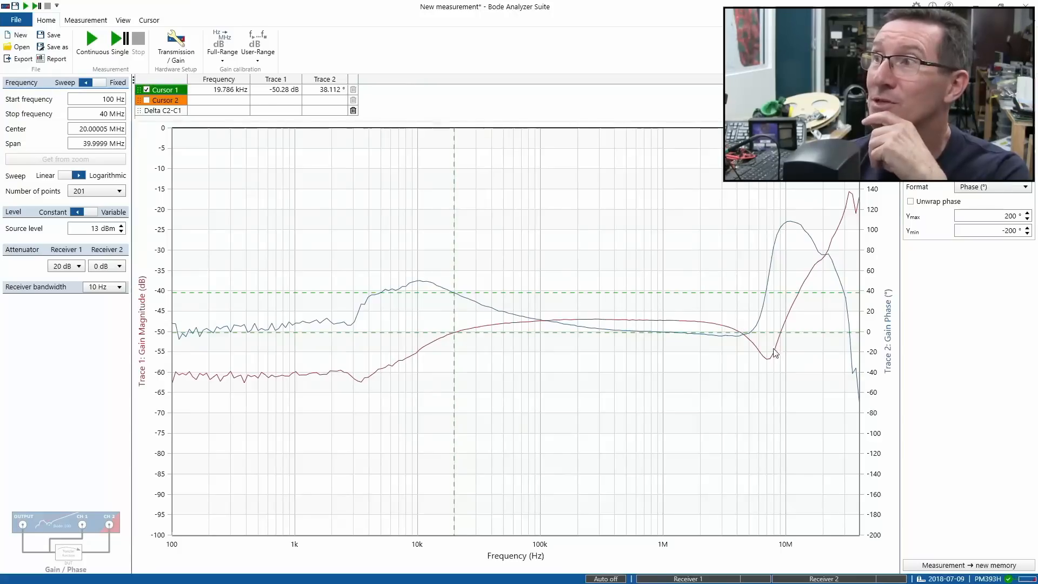
{"action": "mouse_move", "coordinate": [787, 327]}
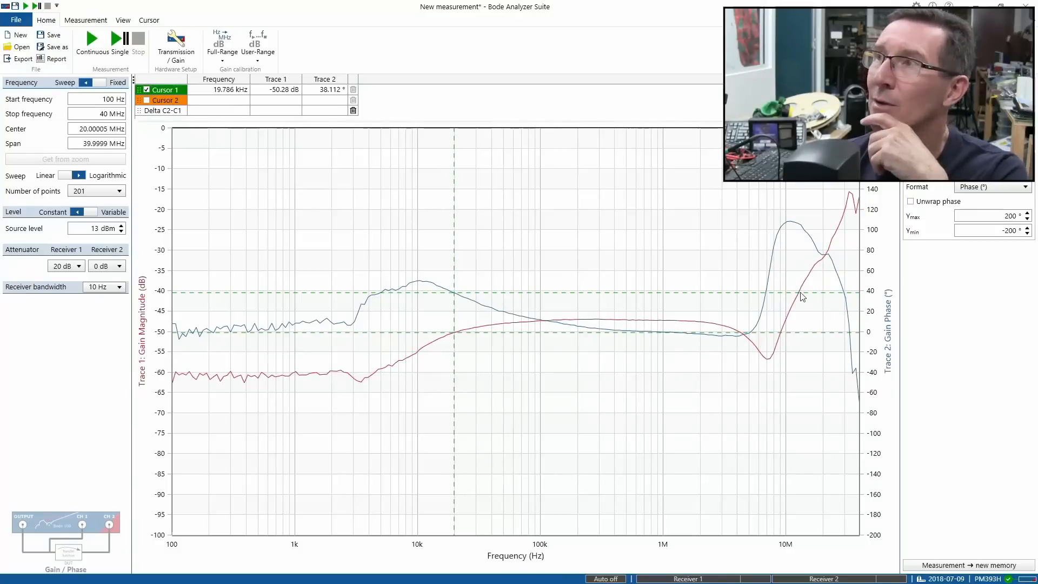
{"action": "mouse_move", "coordinate": [771, 357]}
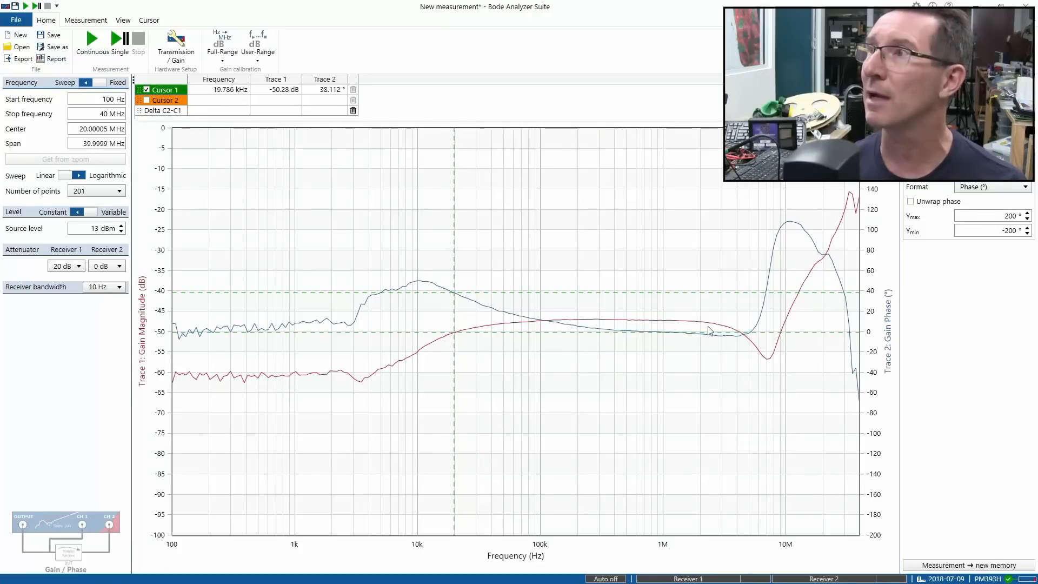
{"action": "mouse_move", "coordinate": [766, 376]}
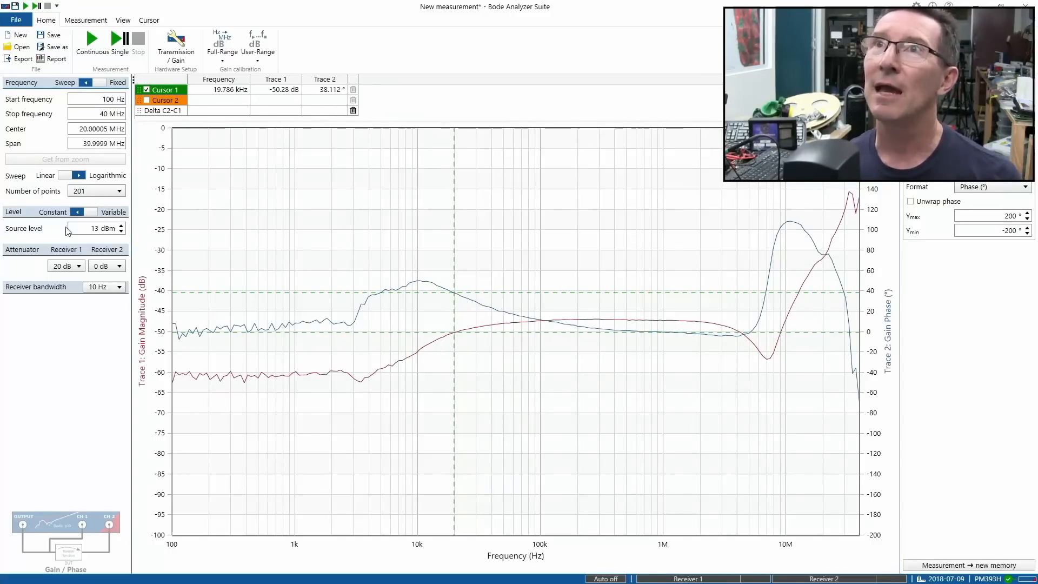
Set receiver bandwidth to 1 kHz and run a Single sweep
{"action": "left_click", "coordinate": [116, 286]}
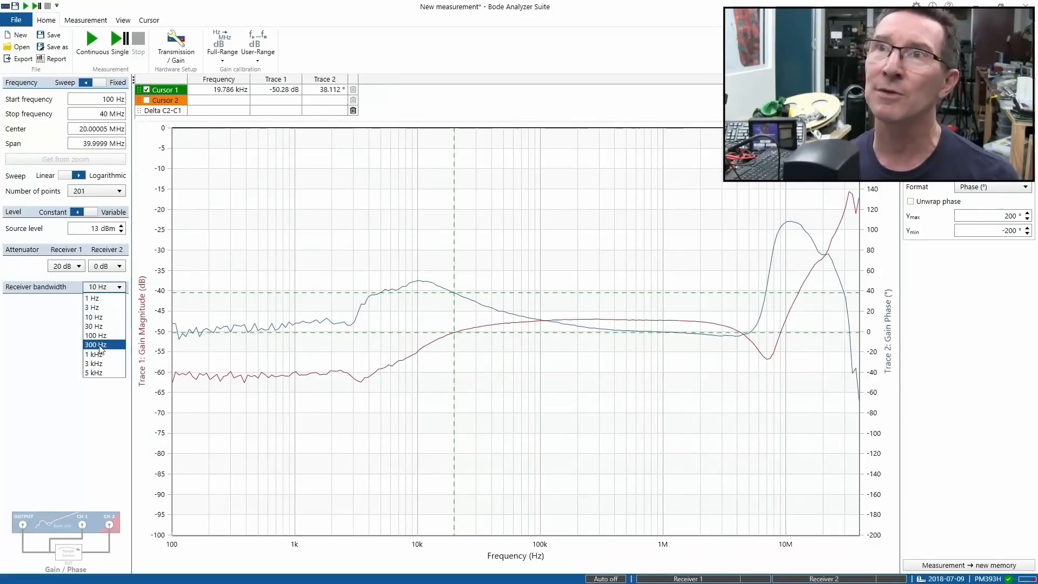
{"action": "left_click", "coordinate": [93, 353]}
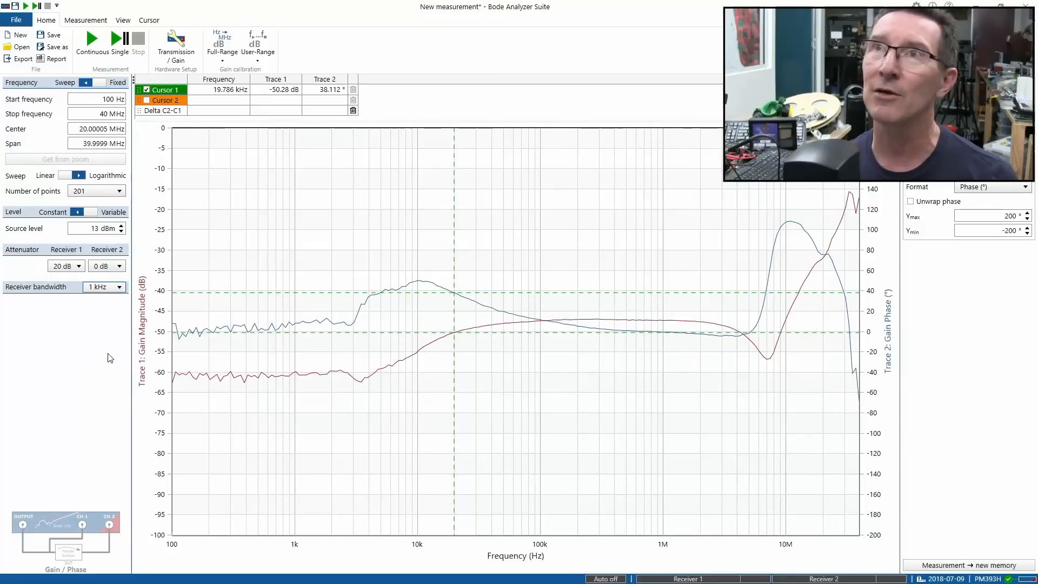
{"action": "mouse_move", "coordinate": [118, 40]}
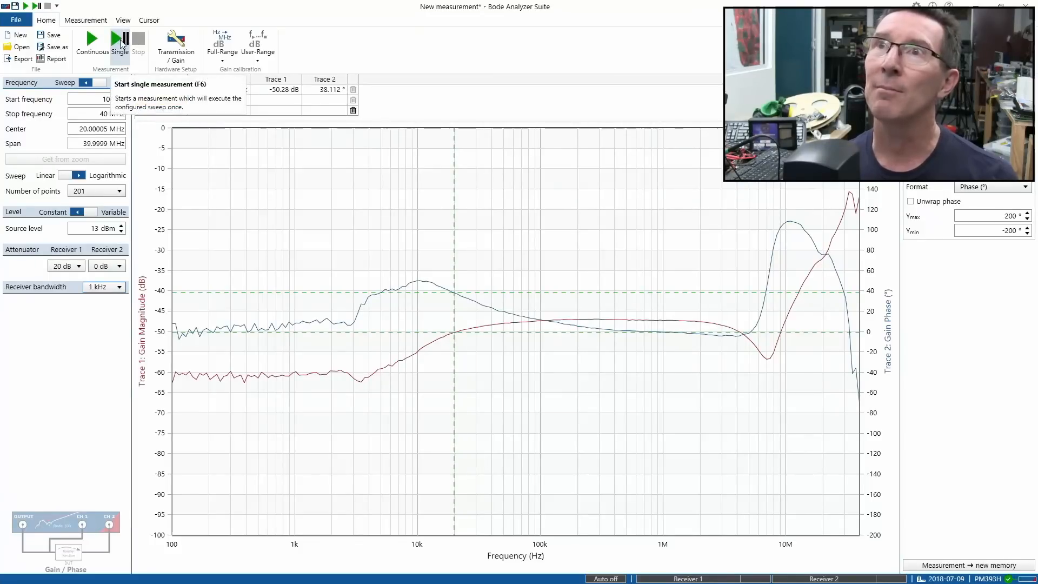
{"action": "left_click", "coordinate": [119, 39]}
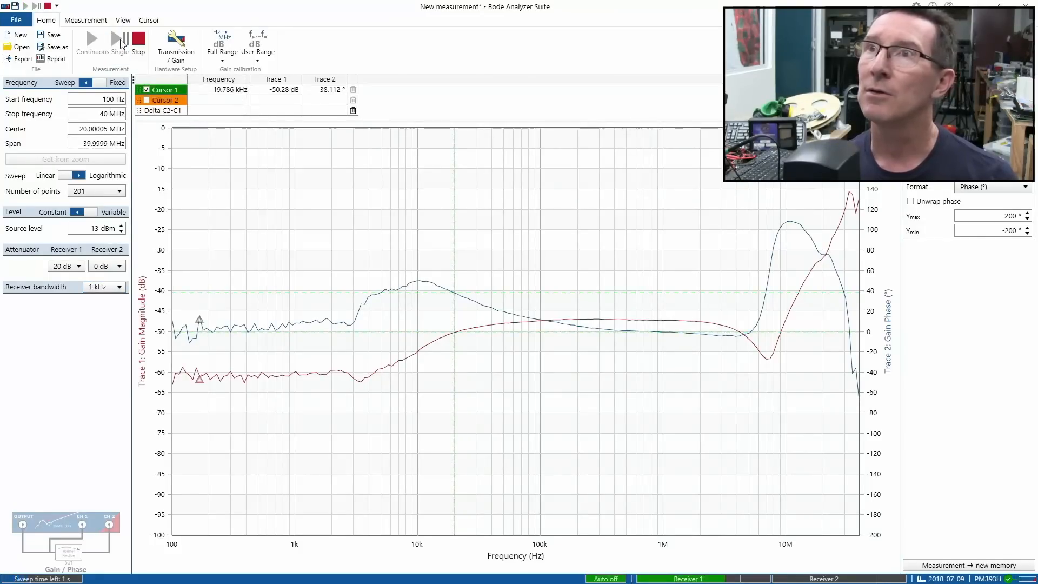
{"action": "left_click", "coordinate": [119, 39]}
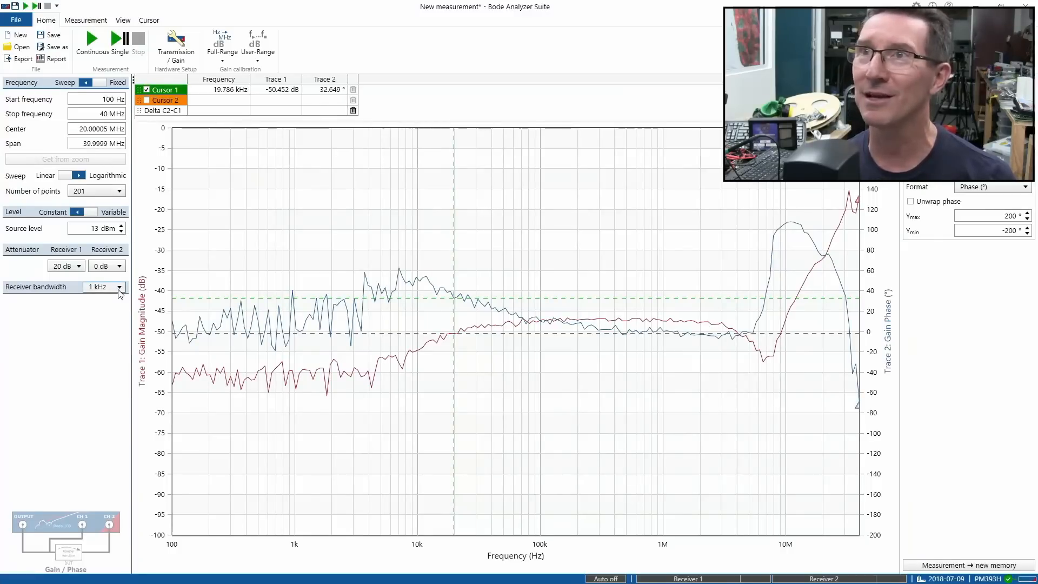
Set receiver bandwidth to 300 Hz and run a Single sweep
{"action": "left_click", "coordinate": [118, 286]}
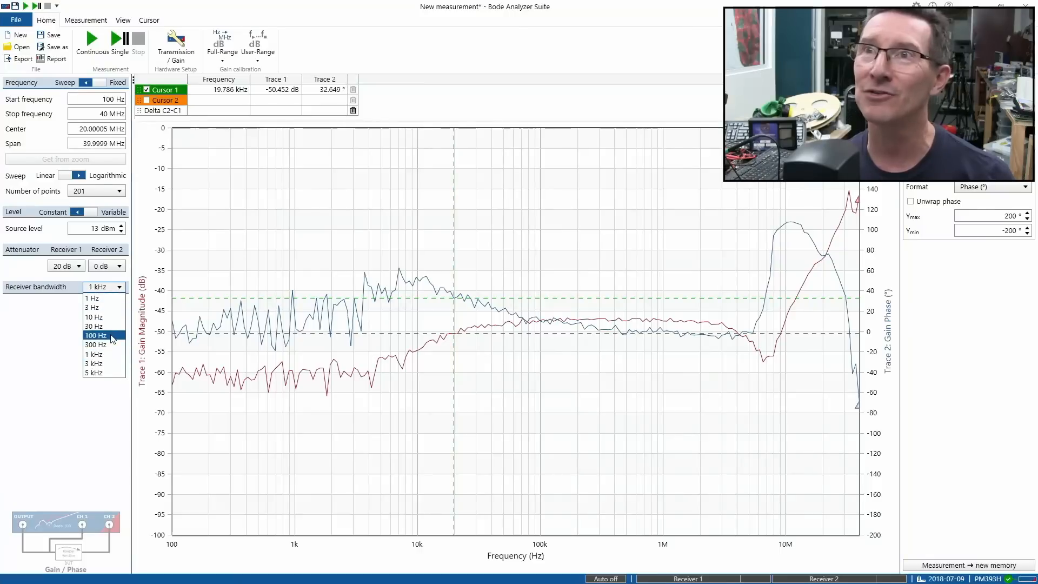
{"action": "left_click", "coordinate": [95, 344]}
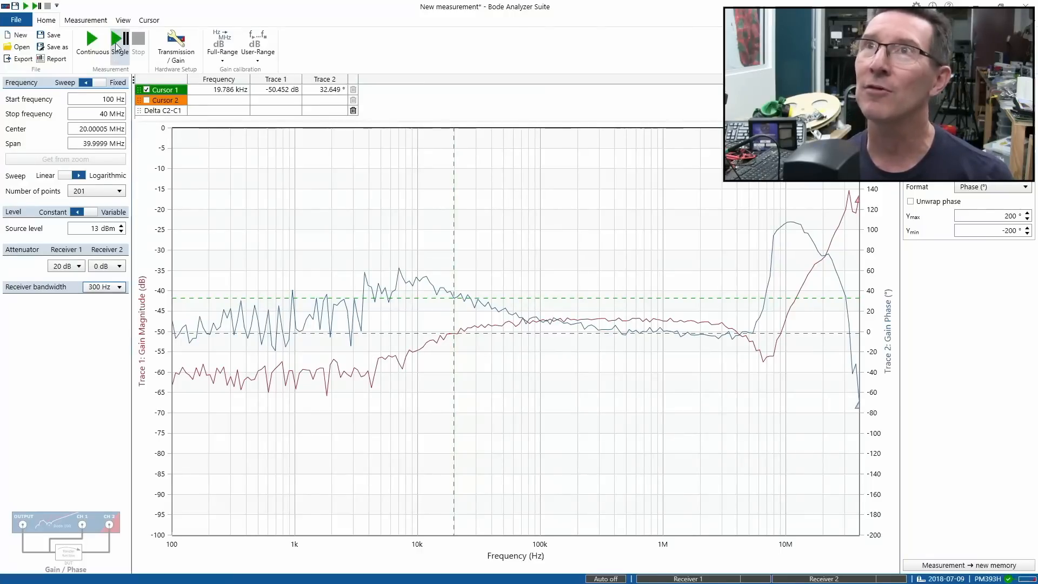
{"action": "left_click", "coordinate": [119, 43]}
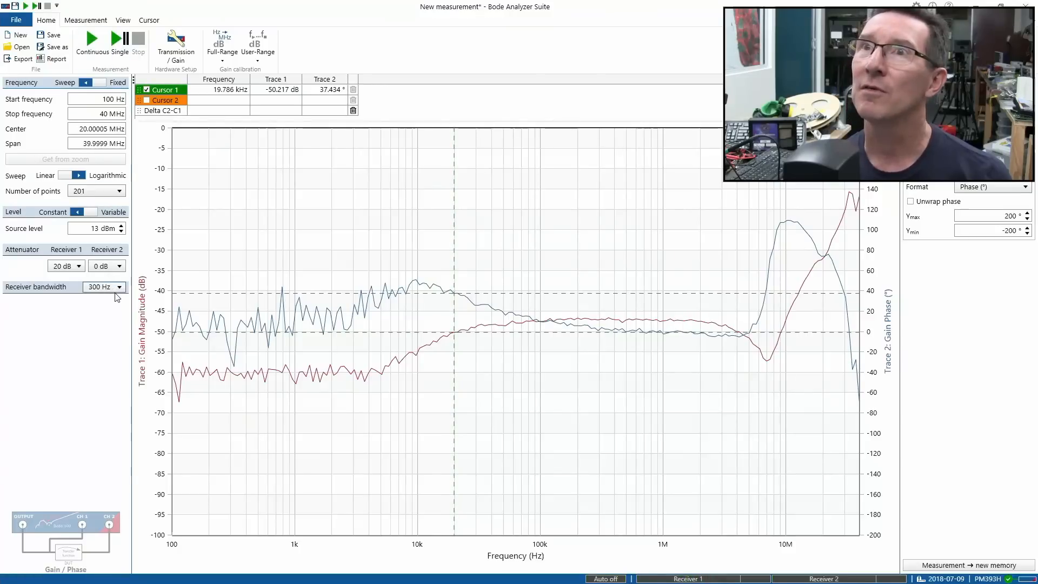
Set receiver bandwidth to 100 Hz and run a Single sweep (−70.115 dB, −147.259°)
{"action": "left_click", "coordinate": [121, 287]}
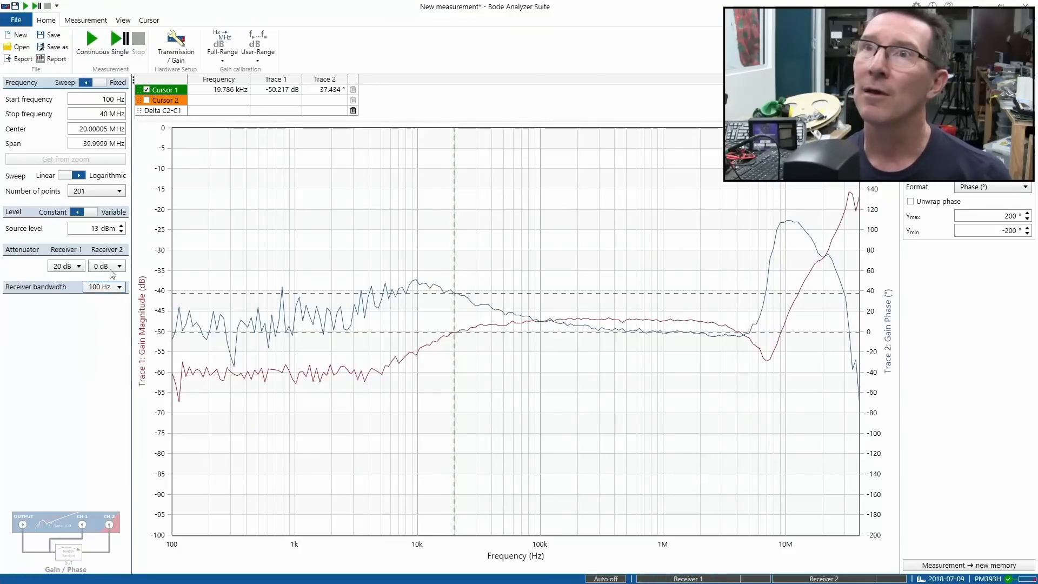
{"action": "left_click", "coordinate": [119, 38]}
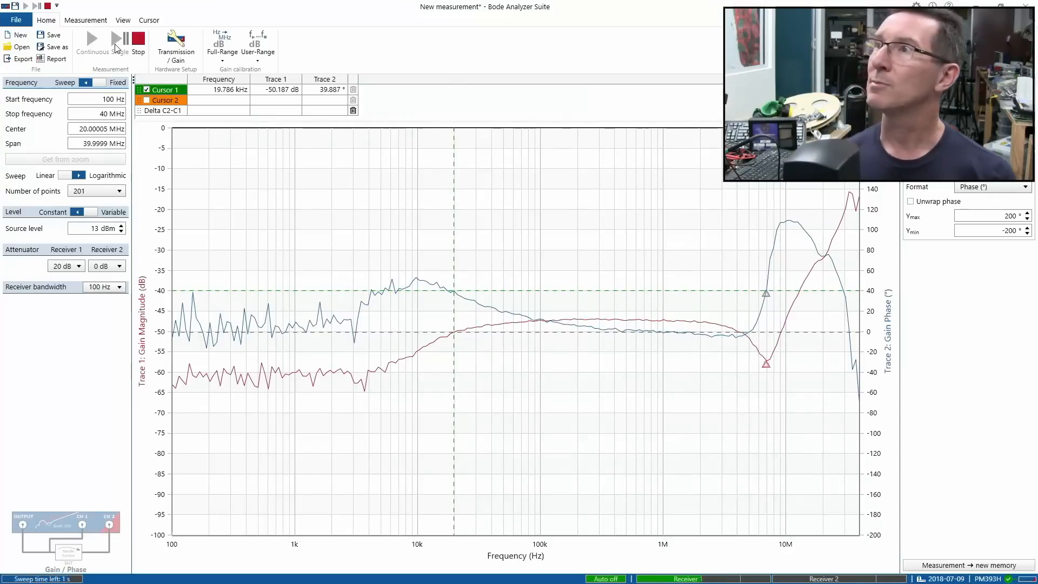
{"action": "left_click", "coordinate": [119, 38]}
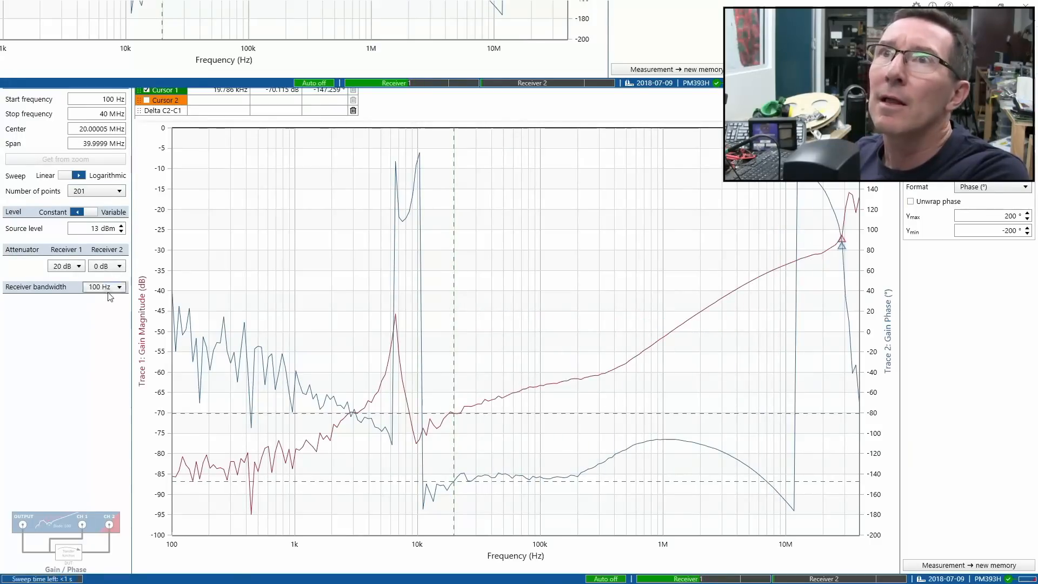
Narrow receiver bandwidth to 30 Hz; cursor 1 near 19.66 MHz reads −30.842 dB, 142.572°
{"action": "left_click", "coordinate": [118, 286]}
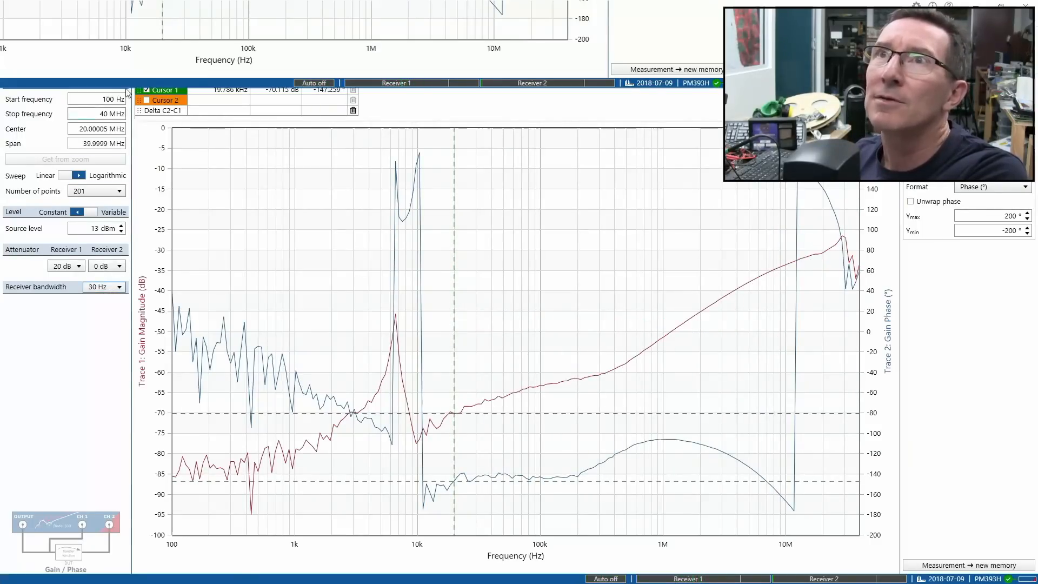
{"action": "left_click", "coordinate": [75, 212]}
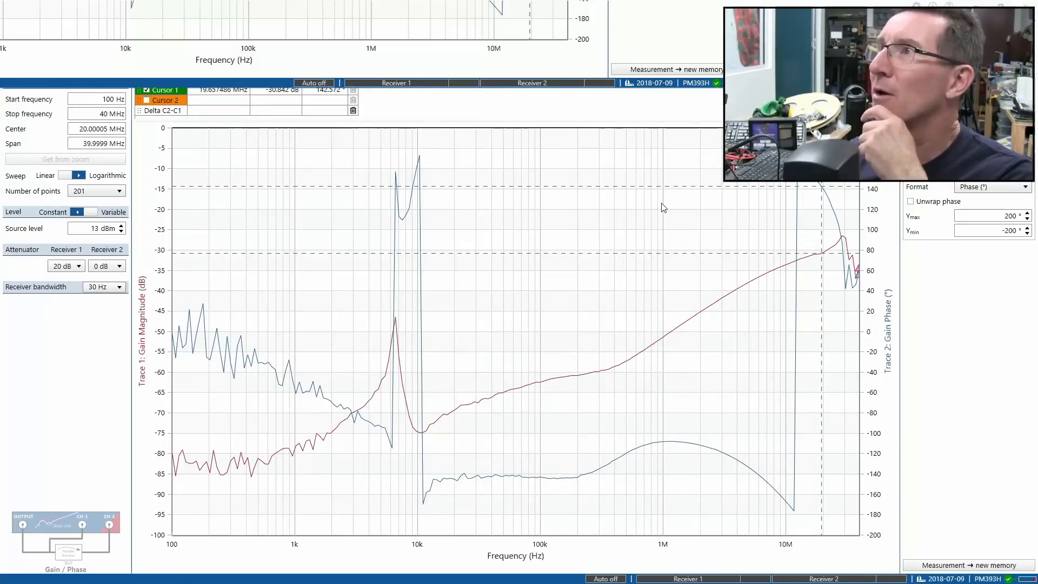
{"action": "mouse_move", "coordinate": [830, 245]}
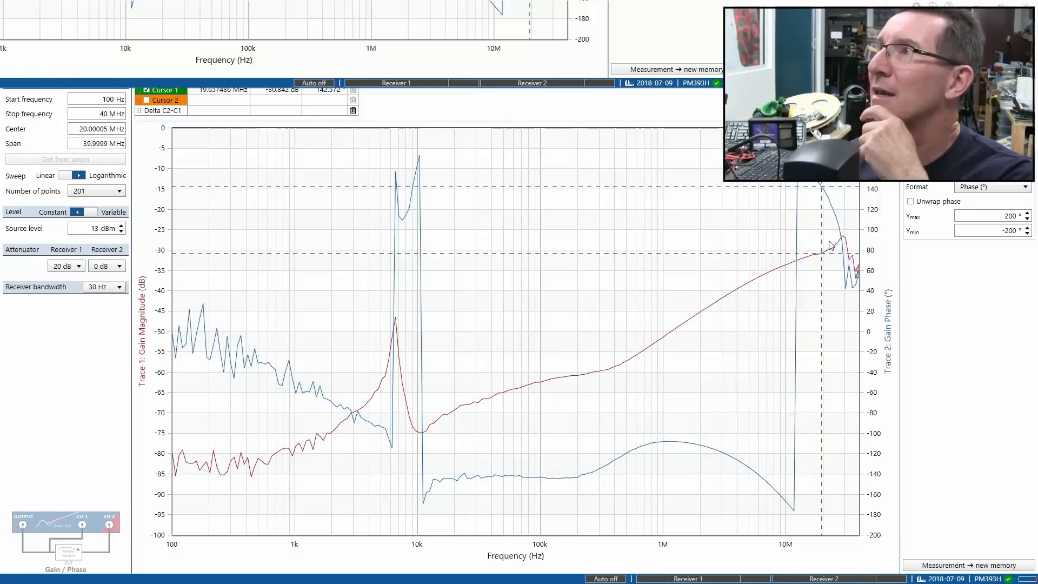
Drag cursor 1 to read gain/phase at 12 MHz, 79 kHz, 20 kHz, 10 kHz and 10 MHz
{"action": "left_click_drag", "start_coordinate": [821, 245], "coordinate": [794, 245]}
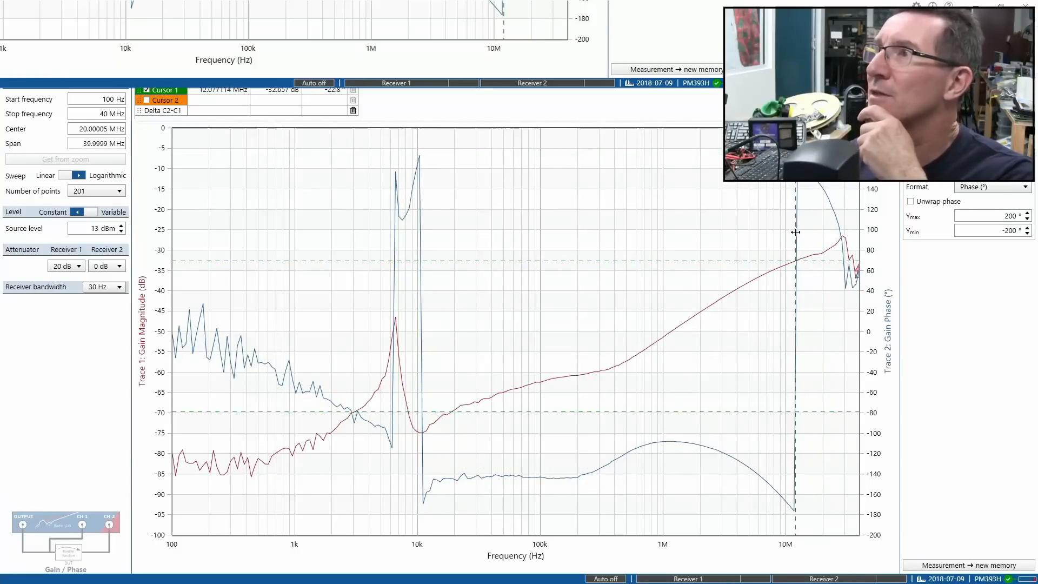
{"action": "left_click_drag", "start_coordinate": [796, 231], "coordinate": [785, 228]}
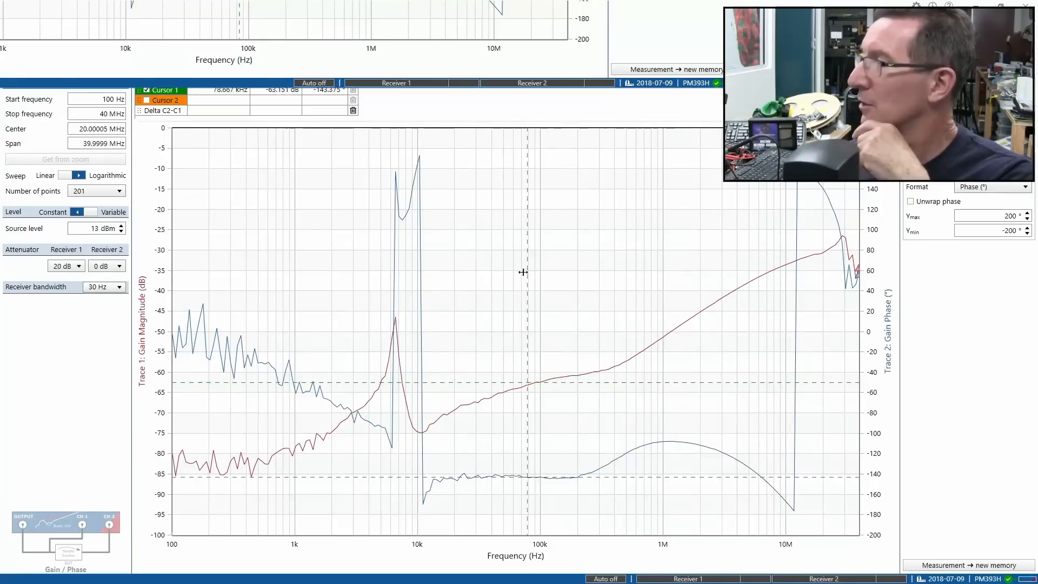
{"action": "left_click_drag", "start_coordinate": [522, 272], "coordinate": [456, 272]}
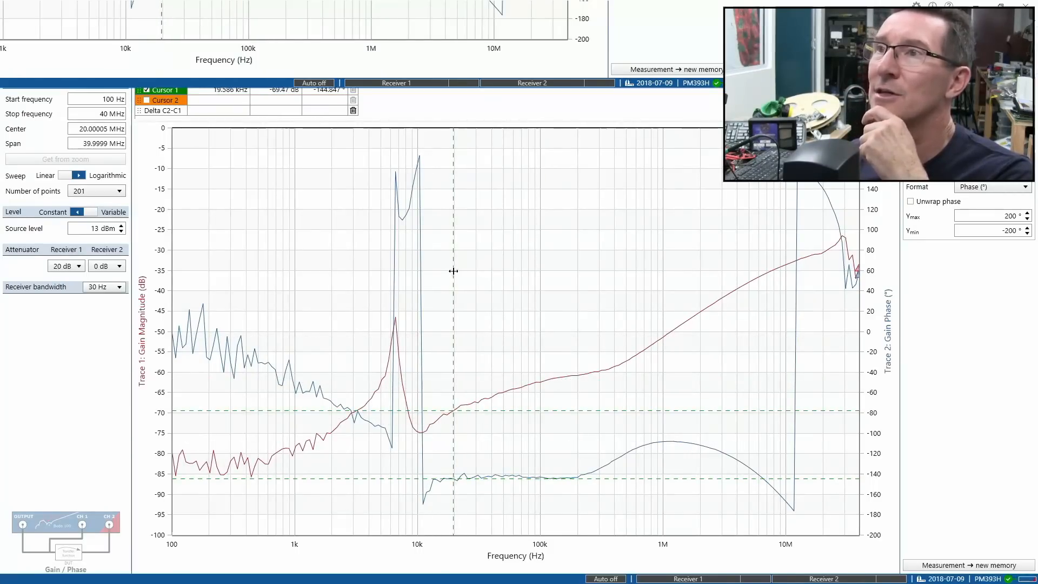
{"action": "left_click_drag", "start_coordinate": [453, 270], "coordinate": [395, 320]}
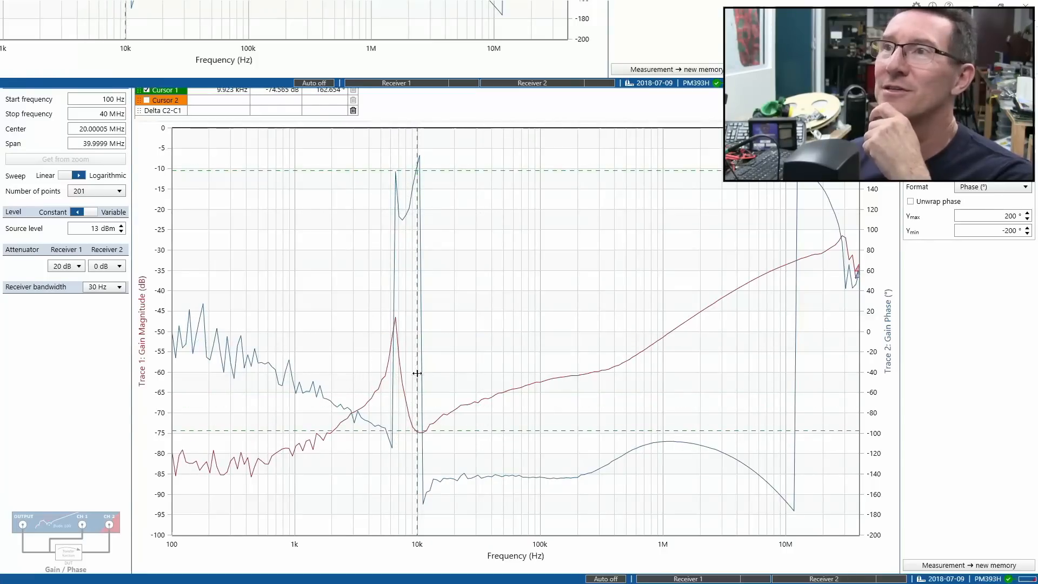
{"action": "left_click_drag", "start_coordinate": [417, 373], "coordinate": [394, 315]}
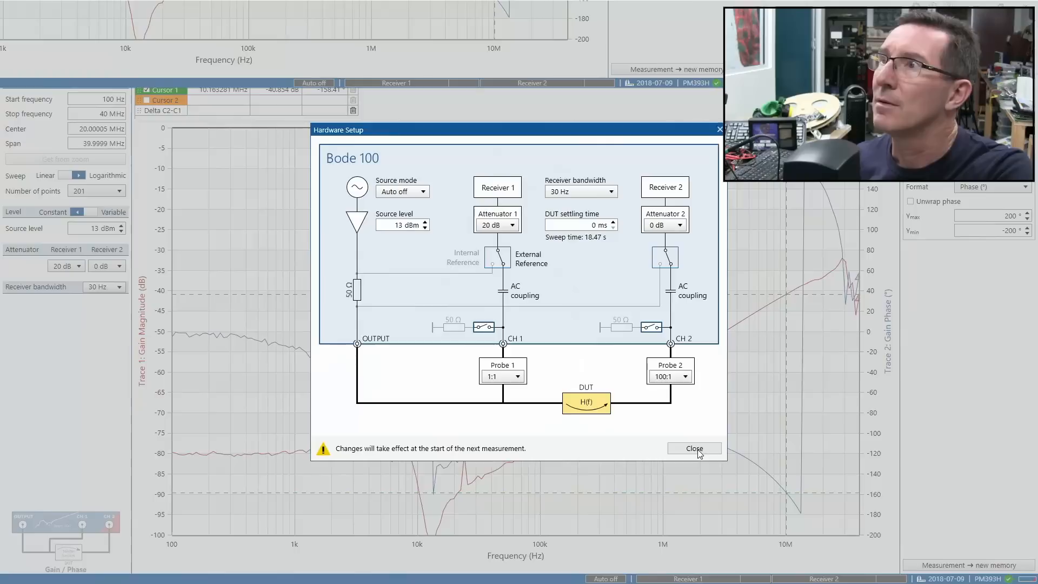
{"action": "left_click", "coordinate": [694, 448]}
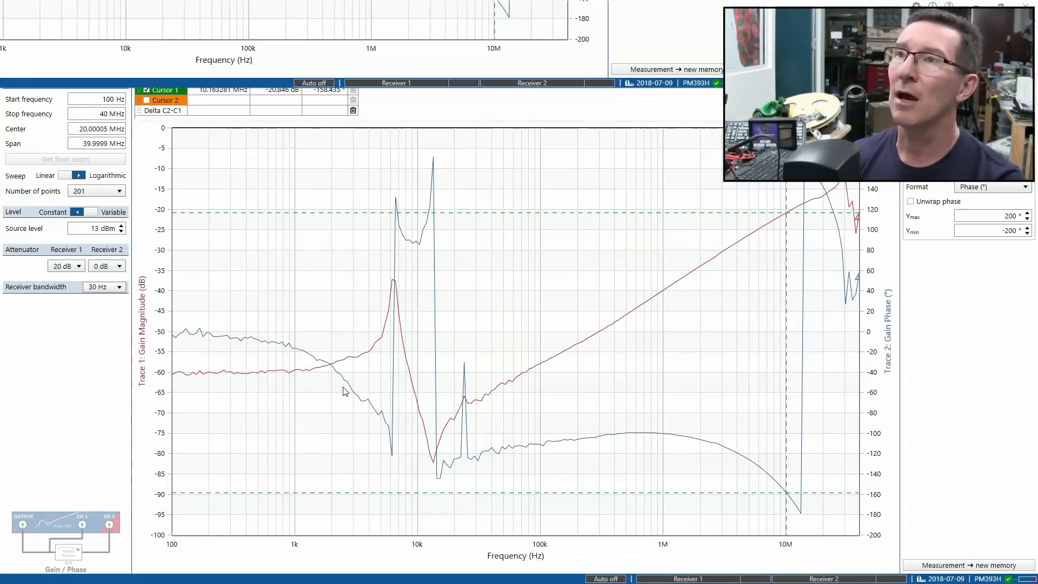
{"action": "mouse_move", "coordinate": [449, 353]}
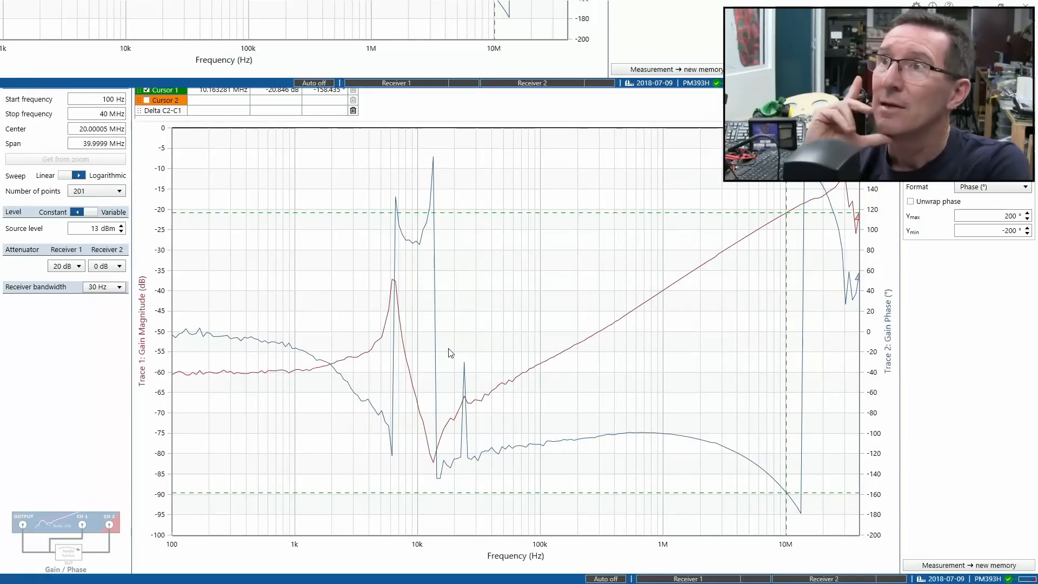
{"action": "mouse_move", "coordinate": [393, 207]}
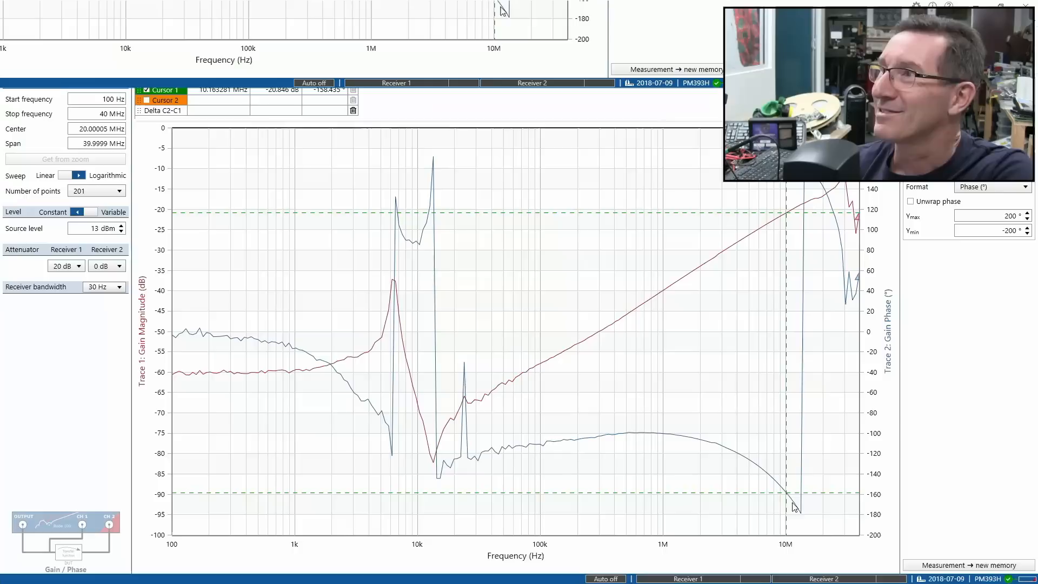
{"action": "mouse_move", "coordinate": [400, 313]}
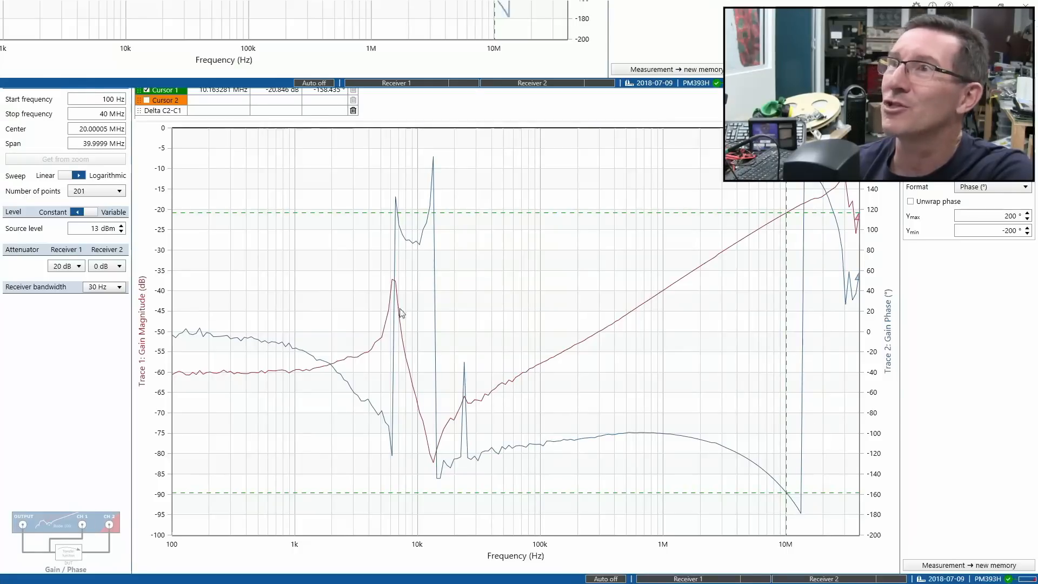
{"action": "mouse_move", "coordinate": [445, 324]}
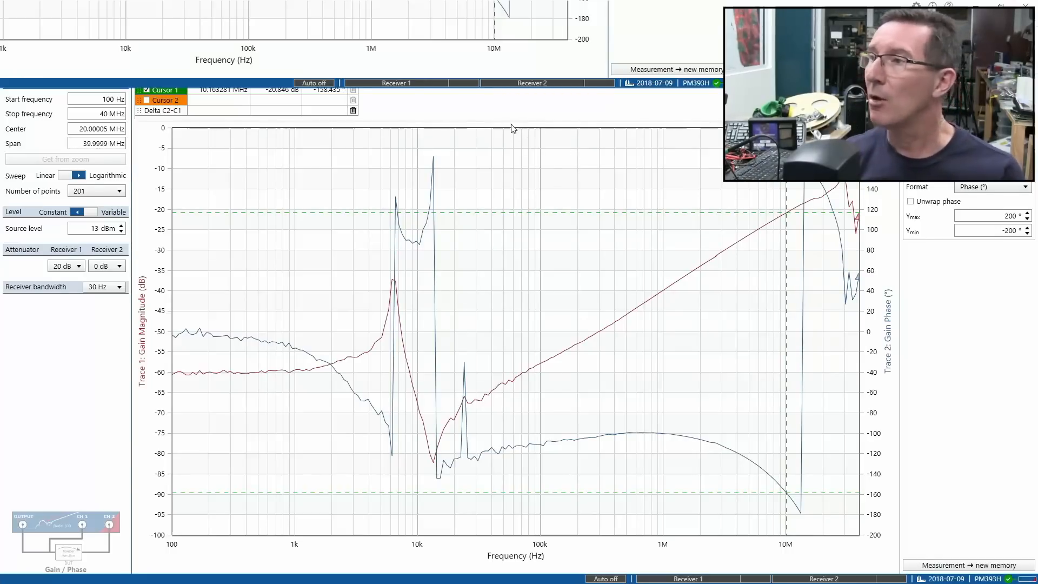
{"action": "mouse_move", "coordinate": [480, 136]}
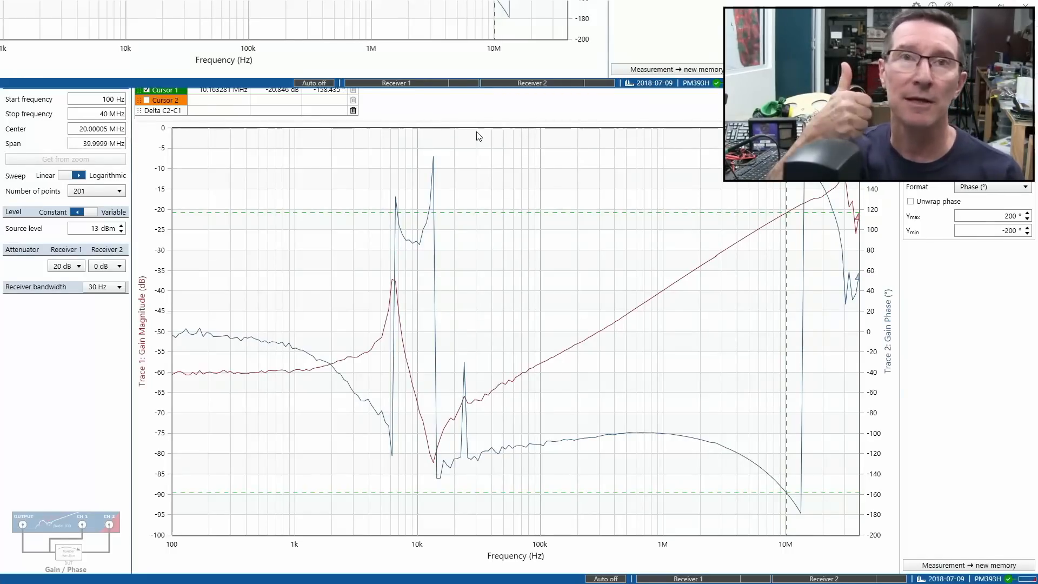